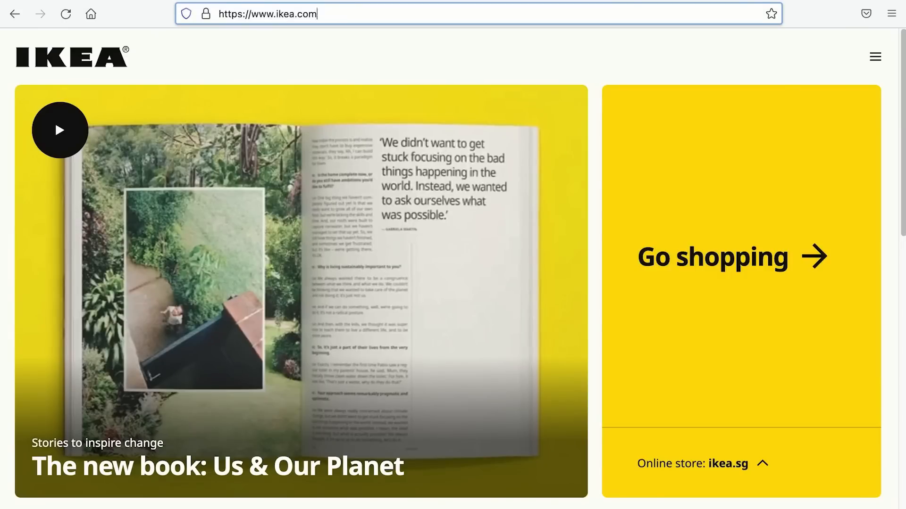
# Step: Load ikea.com/robots.txt and scroll through IKEA's crawler rules
pyautogui.write('/robots.txt')
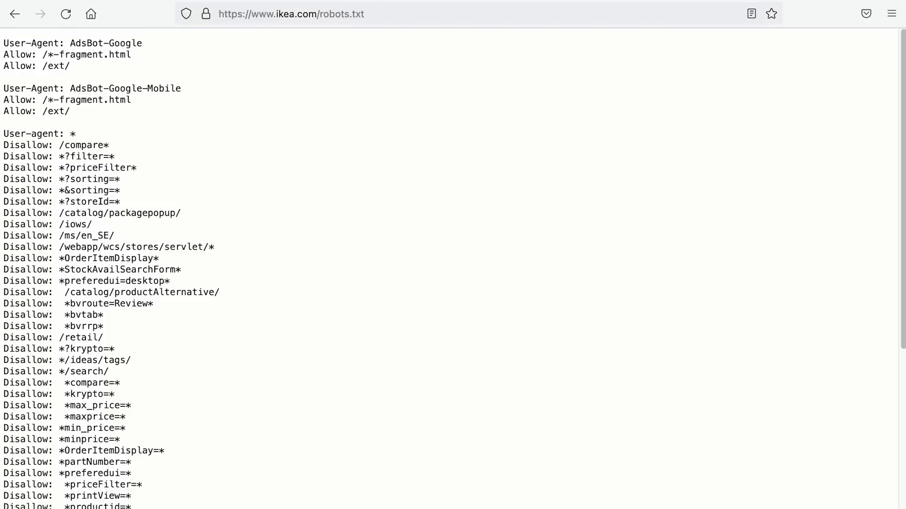
pyautogui.moveTo(107, 153)
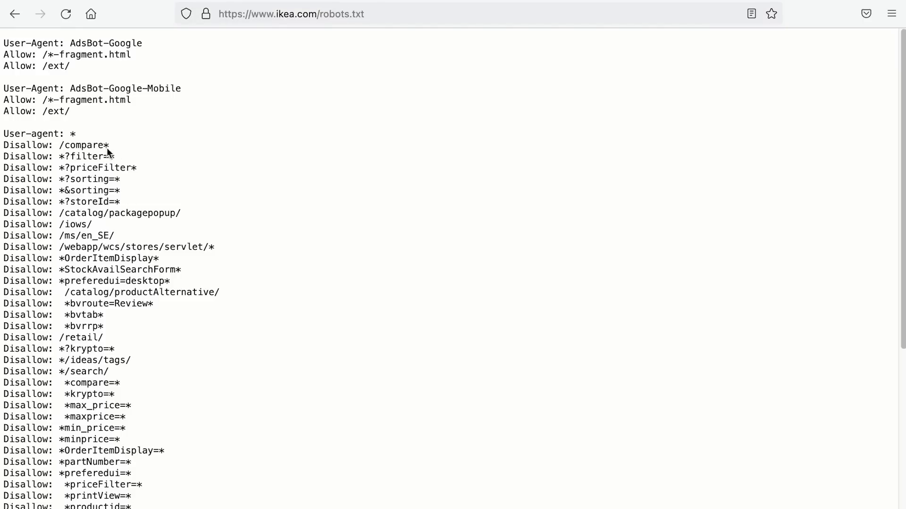
pyautogui.scroll(-3)
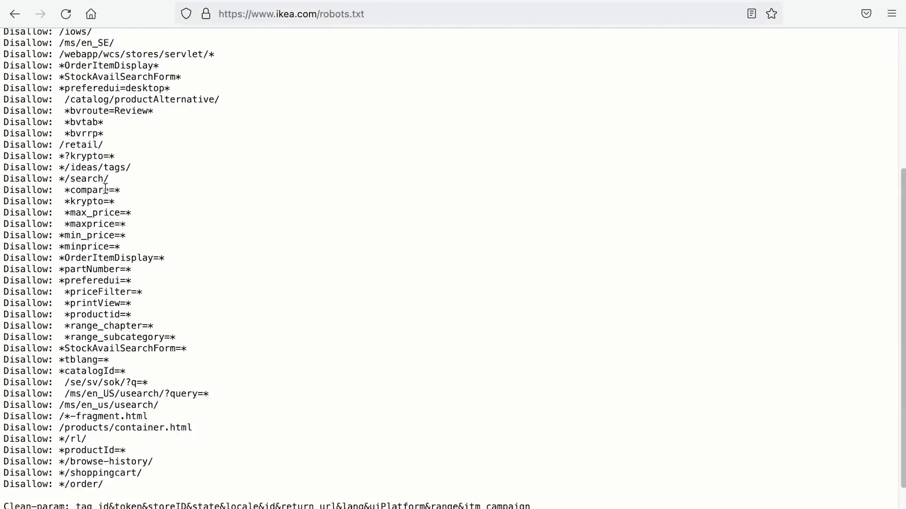
pyautogui.scroll(3)
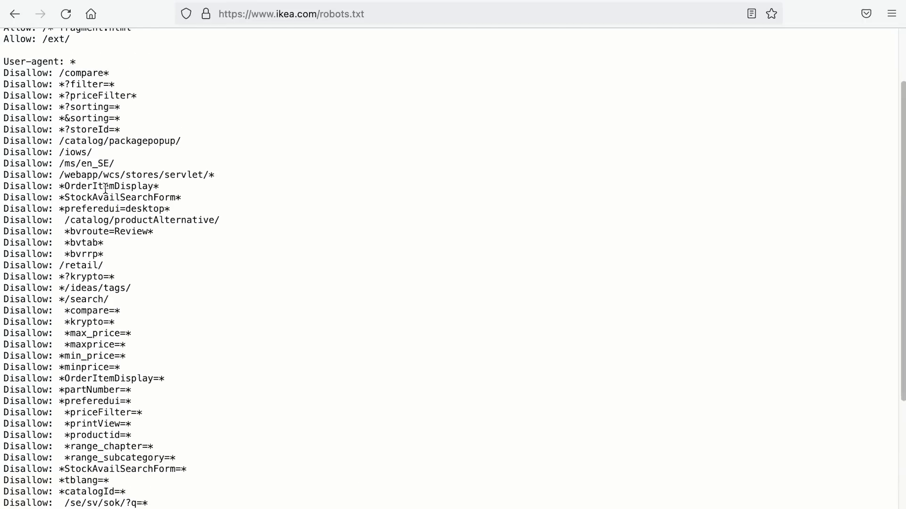
pyautogui.scroll(3)
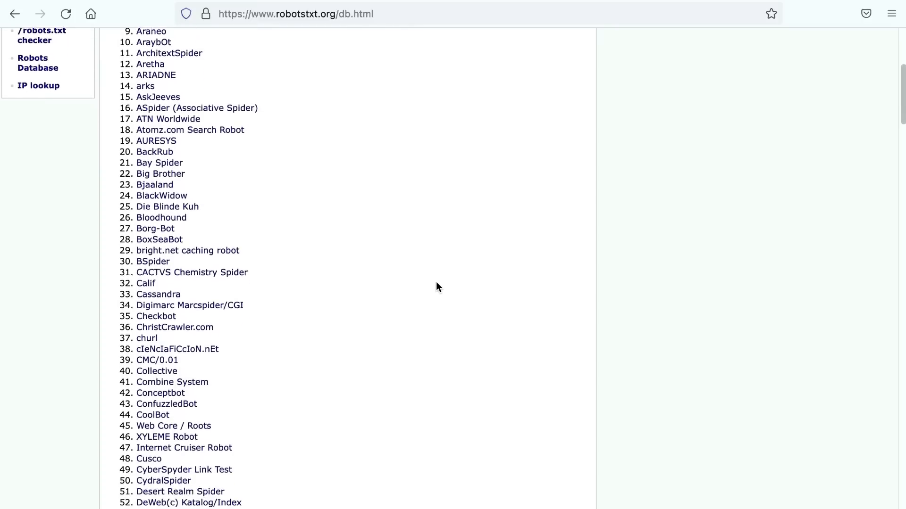
# Step: Scroll down the robotstxt.org crawler database list before returning to IKEA's file
pyautogui.scroll(-3)
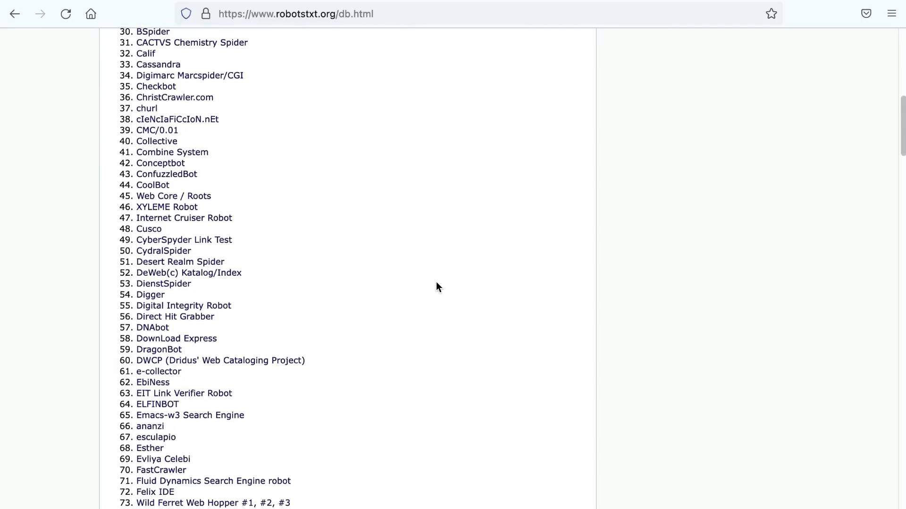
pyautogui.scroll(-3)
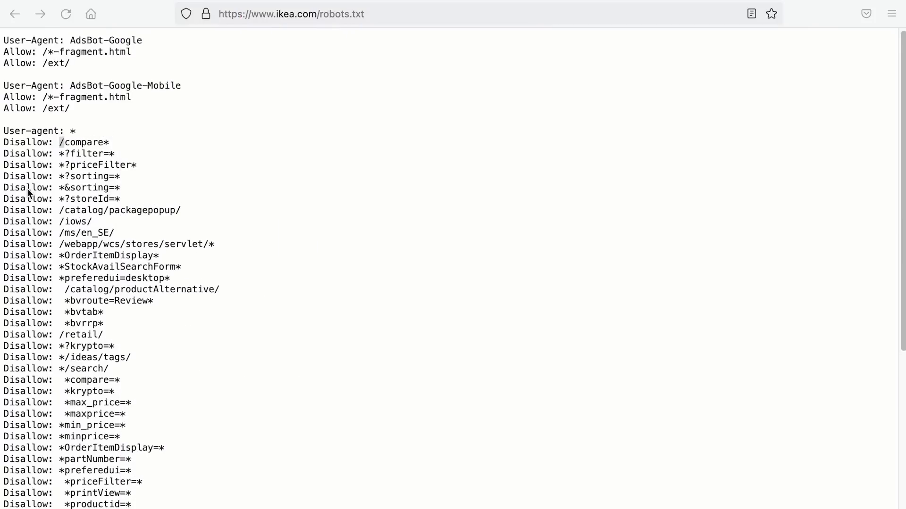
pyautogui.scroll(-3)
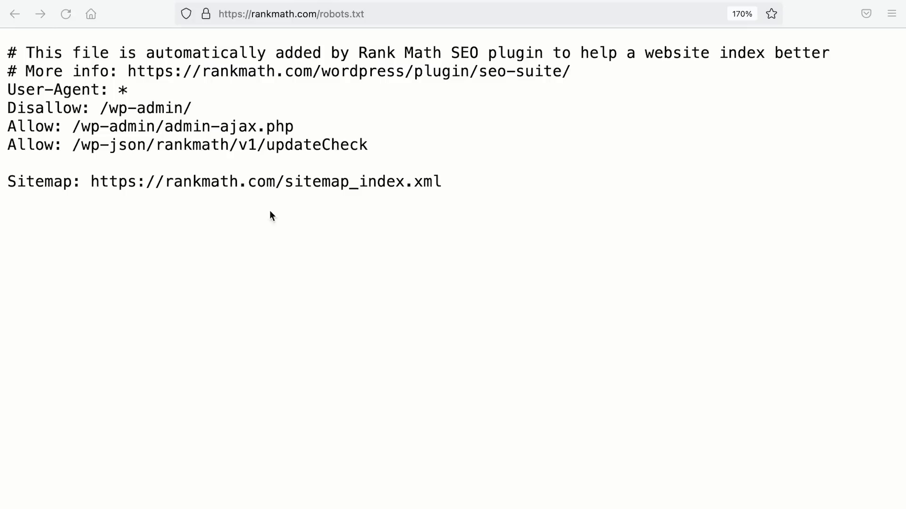
pyautogui.moveTo(278, 161)
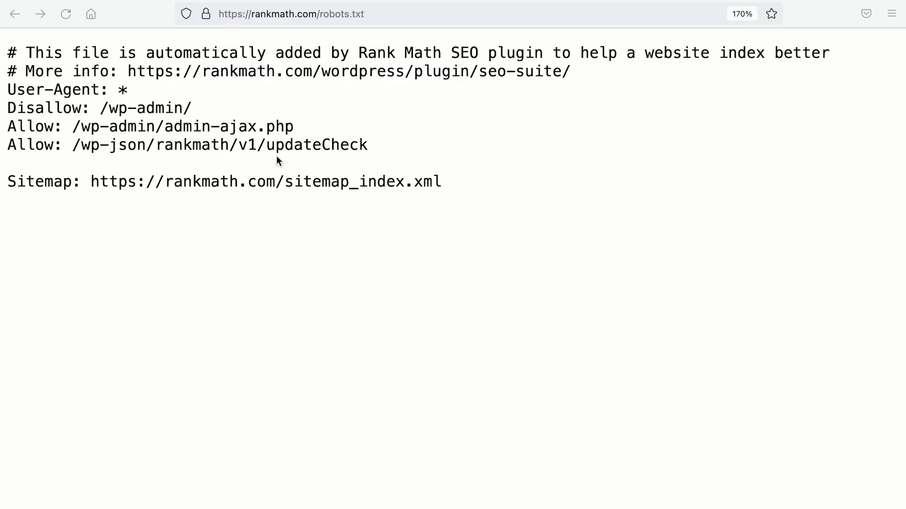
# Step: Select text within Rank Math's robots.txt wp-admin rules
pyautogui.doubleClick(48, 107)
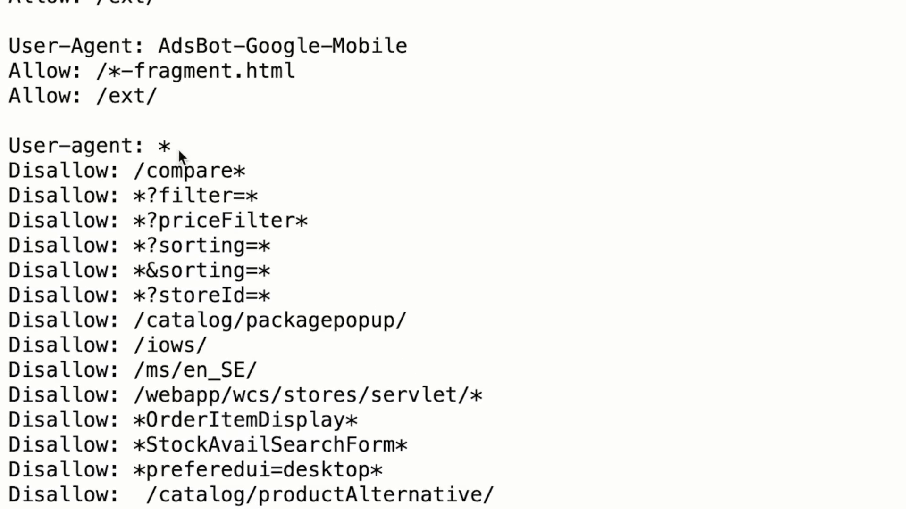
pyautogui.moveTo(139, 194)
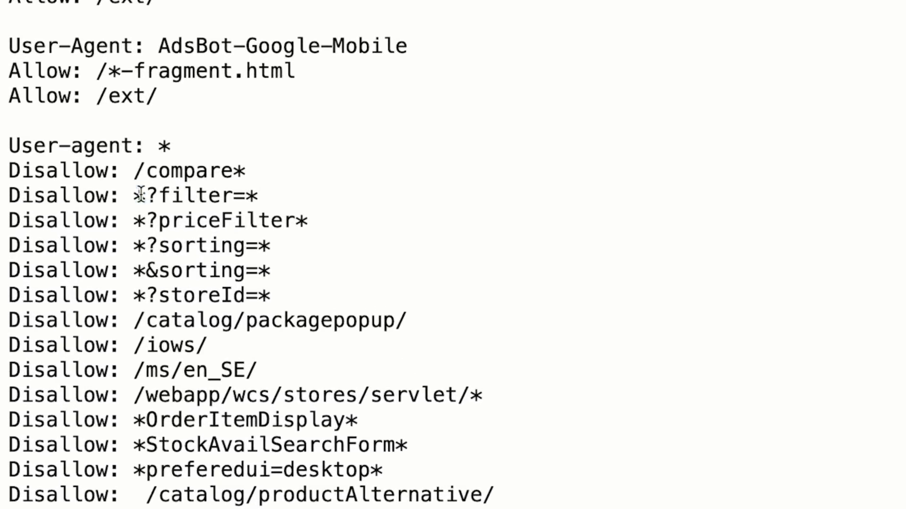
# Step: Select within IKEA's robots.txt and scroll another site's longer file to its community and landing rules
pyautogui.doubleClick(196, 195)
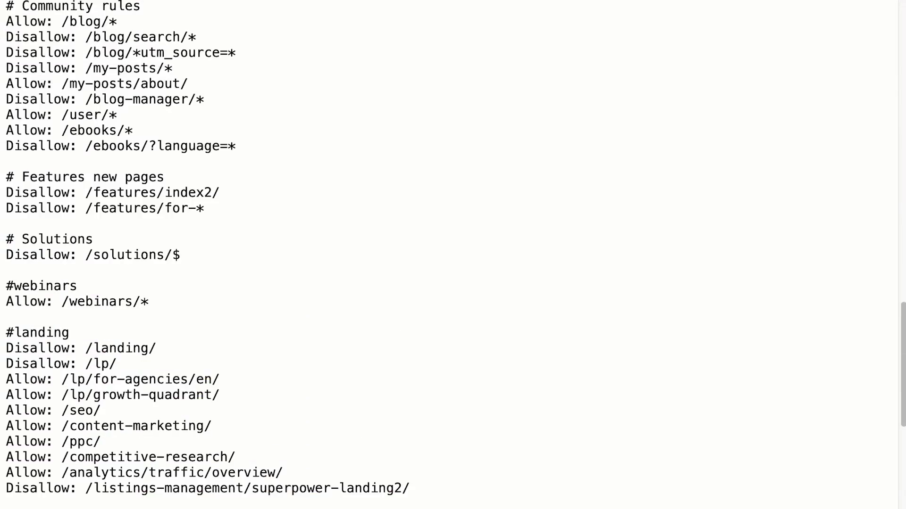
pyautogui.scroll(-3)
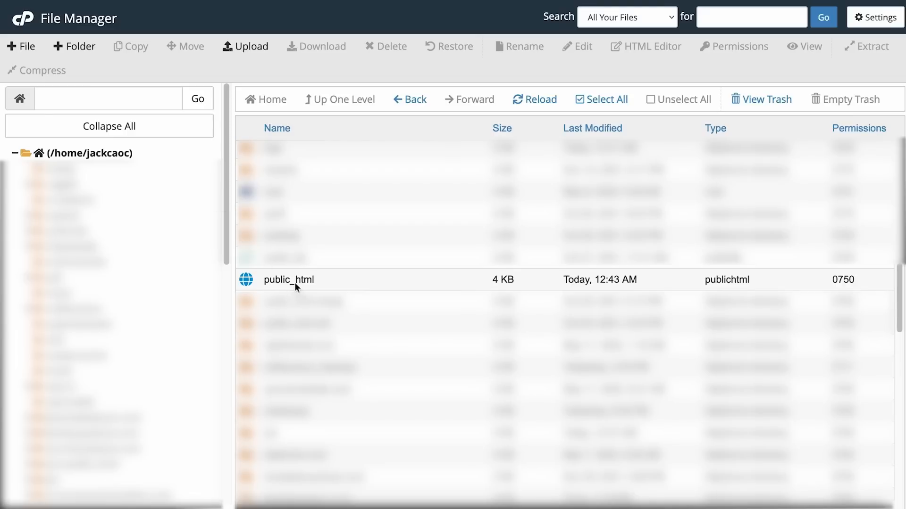
# Step: Enter public_html and scroll the site folder down to its 31-byte robots.txt
pyautogui.doubleClick(288, 279)
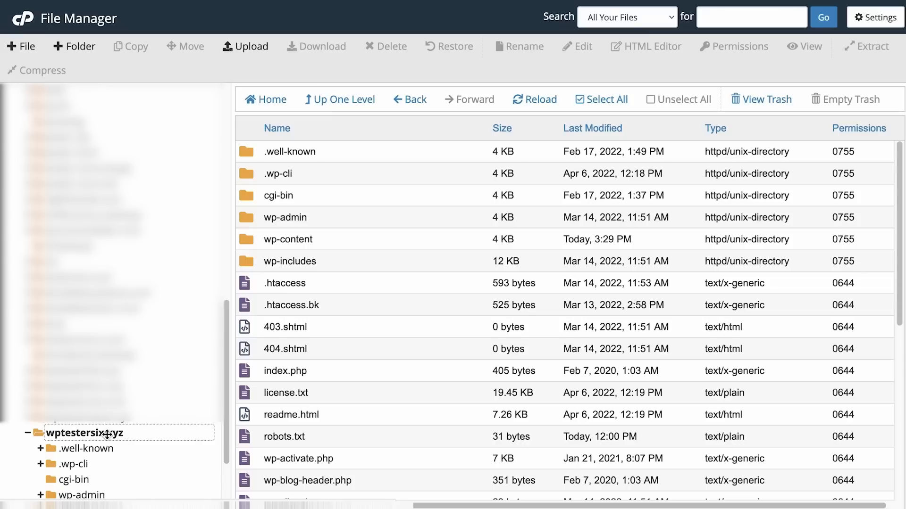
pyautogui.scroll(-3)
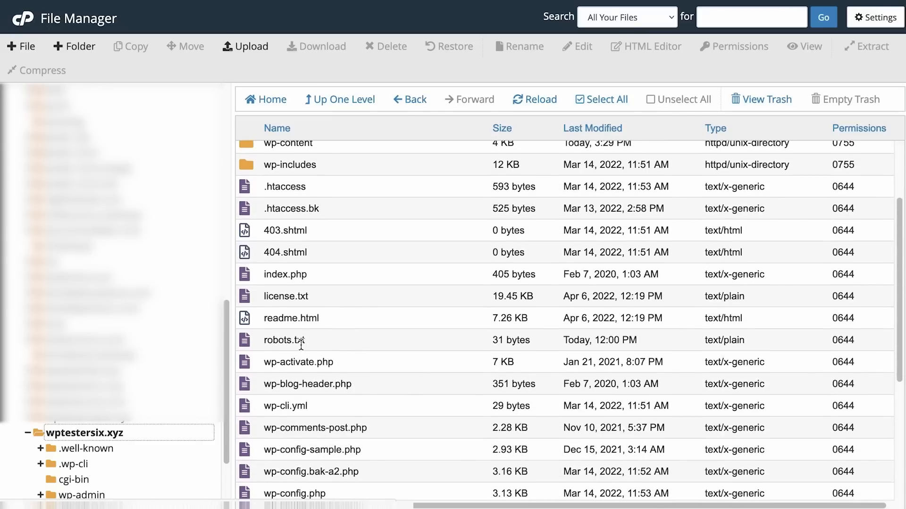
pyautogui.moveTo(294, 349)
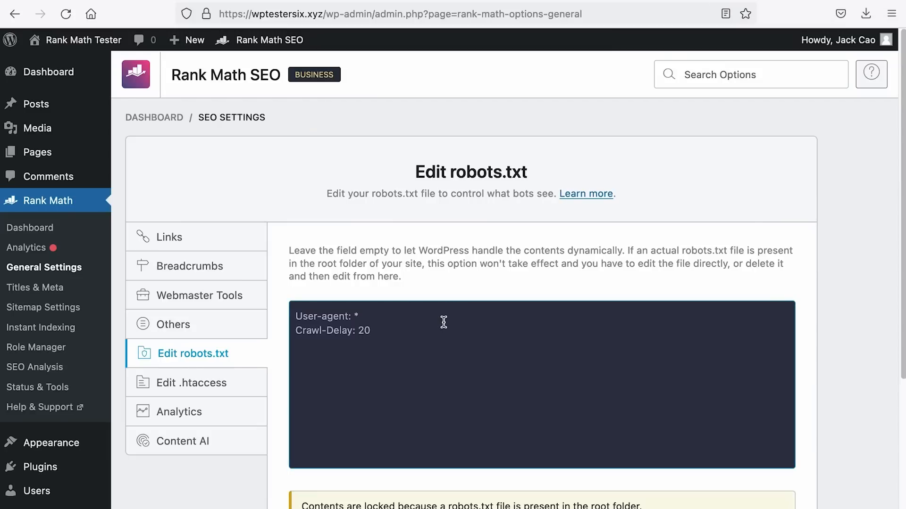
pyautogui.moveTo(394, 406)
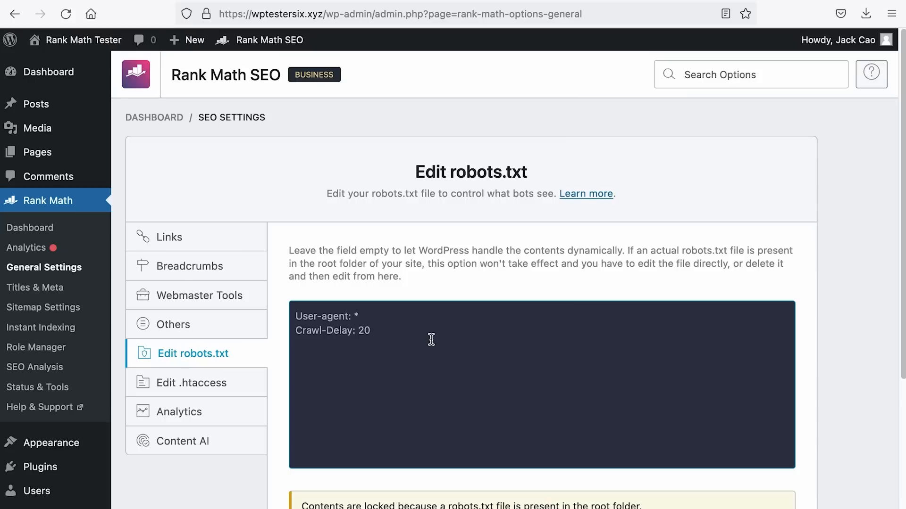
pyautogui.moveTo(314, 386)
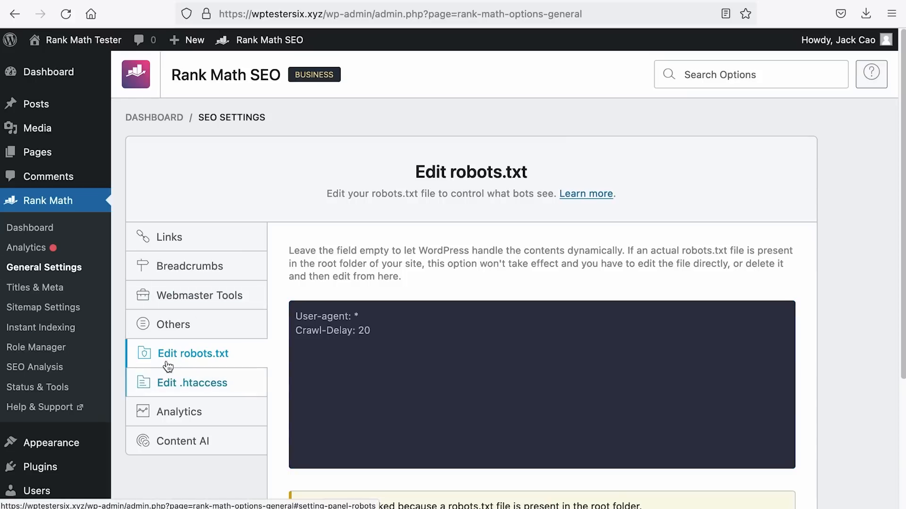
# Step: Highlight the locked-contents notice in Edit robots.txt and reload the settings page
pyautogui.scroll(-3)
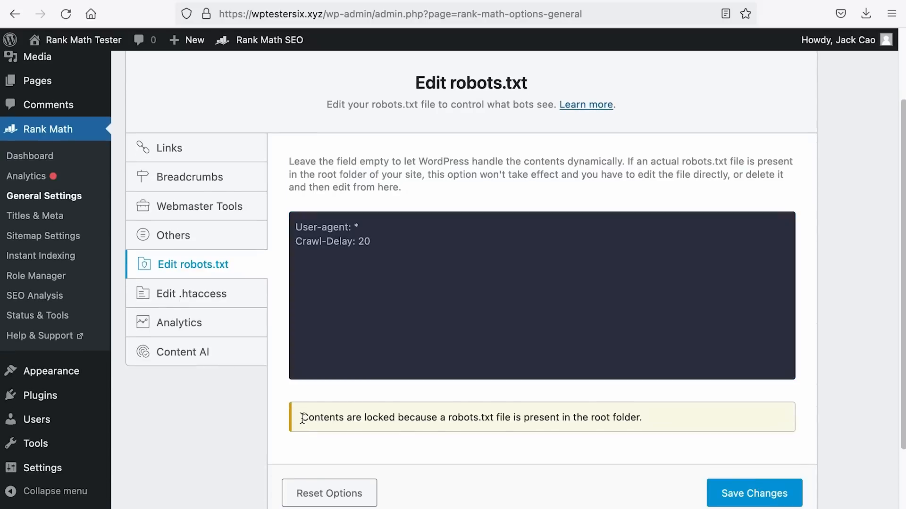
pyautogui.moveTo(301, 418); pyautogui.dragTo(457, 418)
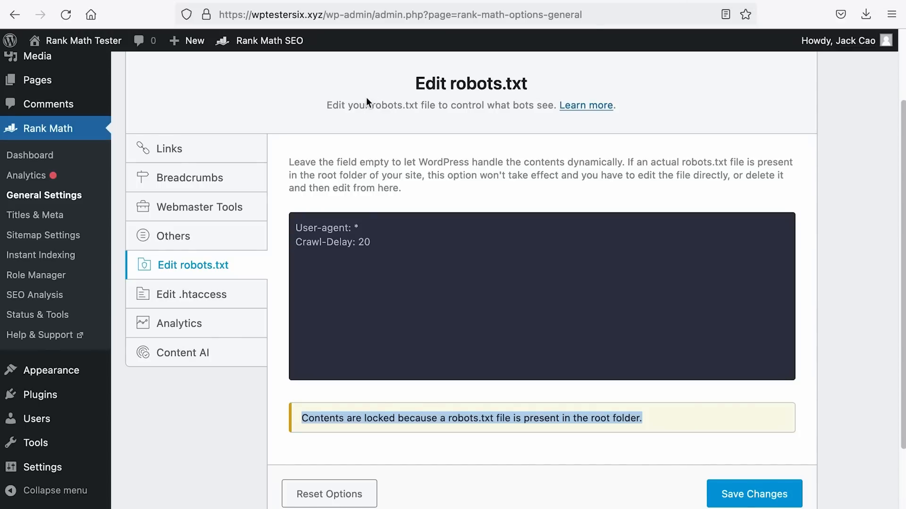
pyautogui.click(65, 14)
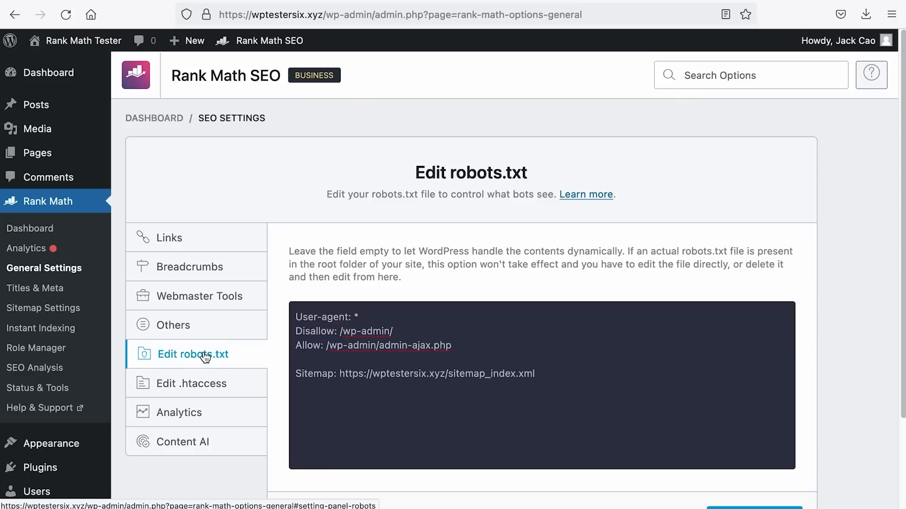
# Step: Review the default Disallow: /wp-admin/ and Allow: admin-ajax.php rules in the editor
pyautogui.click(418, 424)
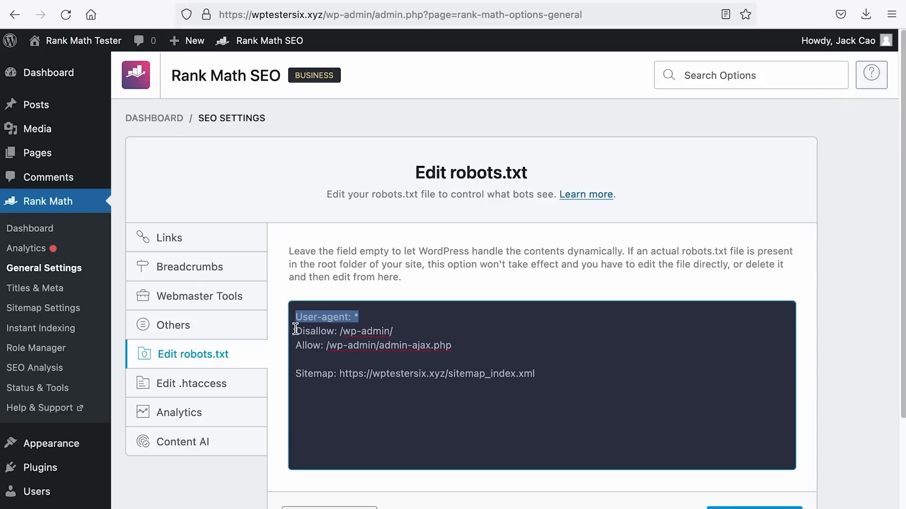
pyautogui.moveTo(294, 317); pyautogui.dragTo(392, 331)
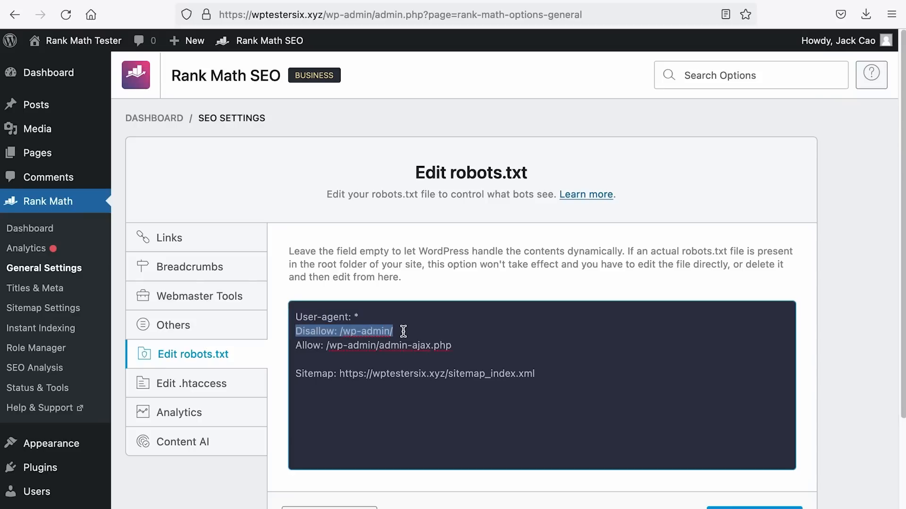
pyautogui.moveTo(403, 331); pyautogui.dragTo(442, 356)
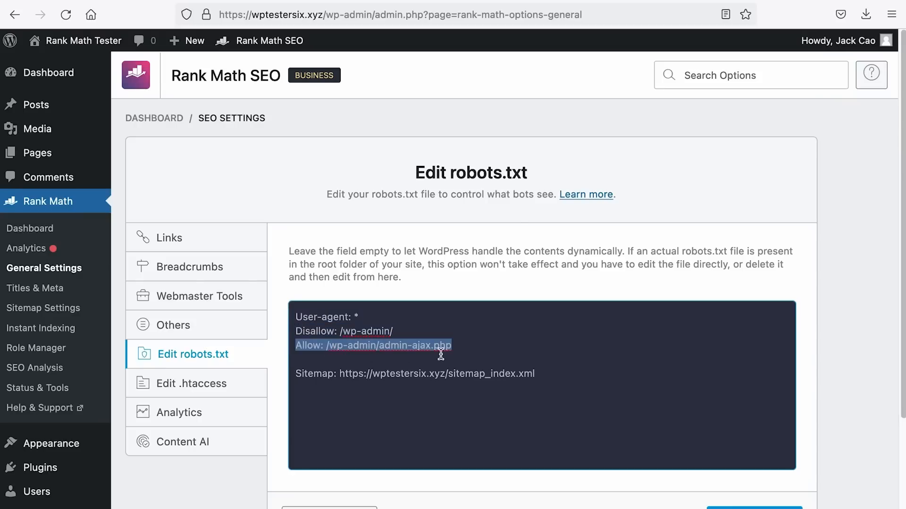
pyautogui.click(360, 362)
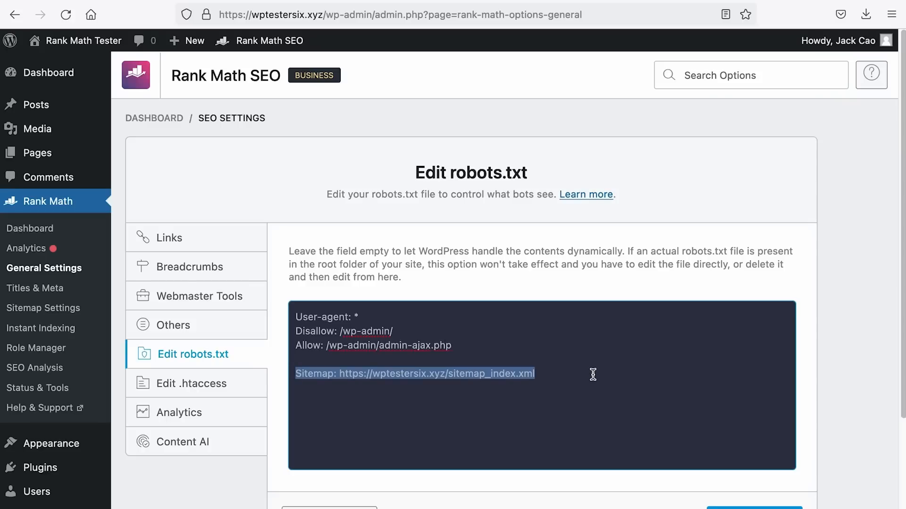
pyautogui.moveTo(422, 396)
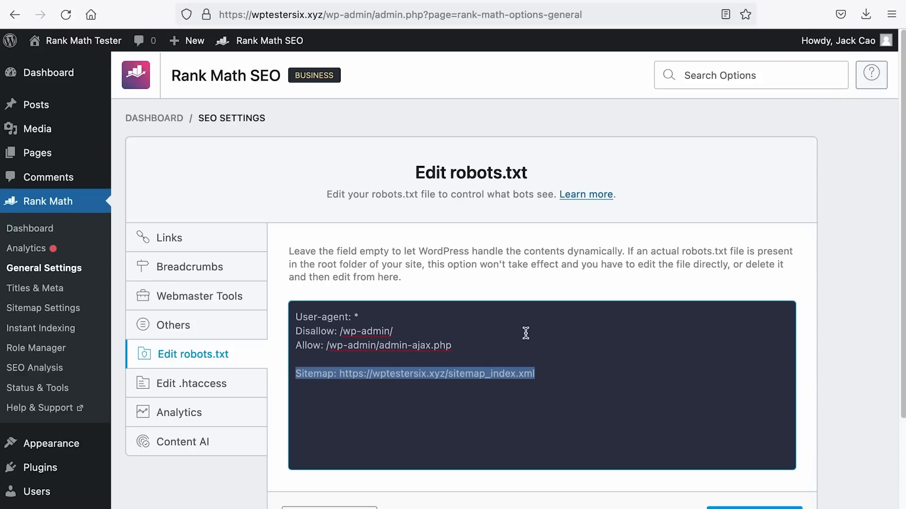
pyautogui.moveTo(364, 305)
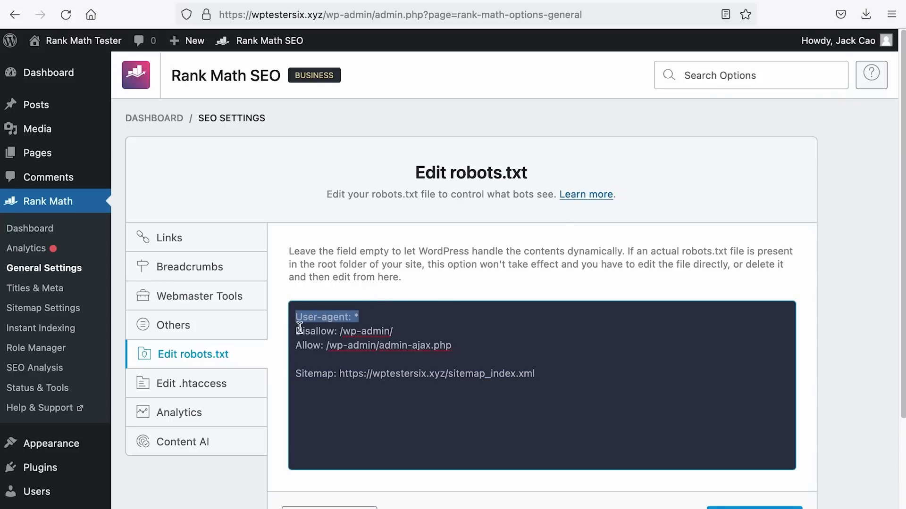
# Step: Add /plugins/ and /cgi-bin/ disallow lines after the /wp-admin/ rule
pyautogui.moveTo(296, 317); pyautogui.dragTo(451, 345)
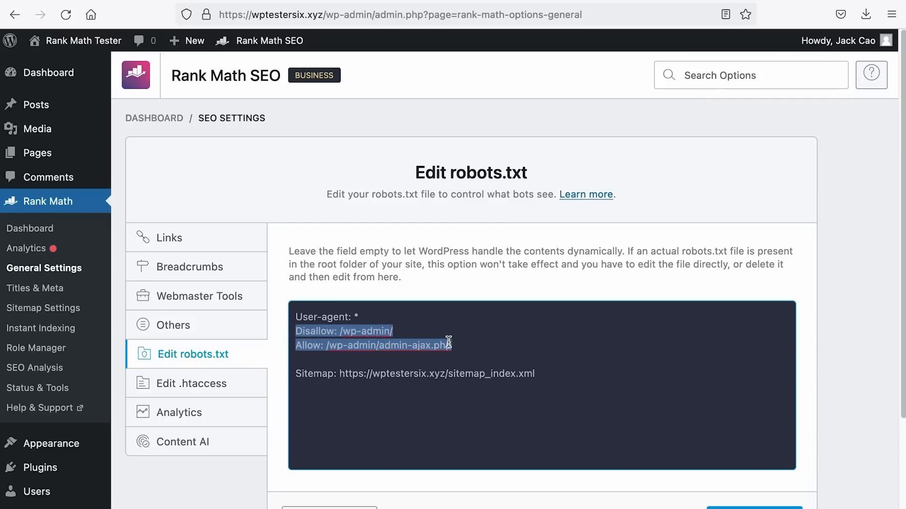
pyautogui.click(292, 346)
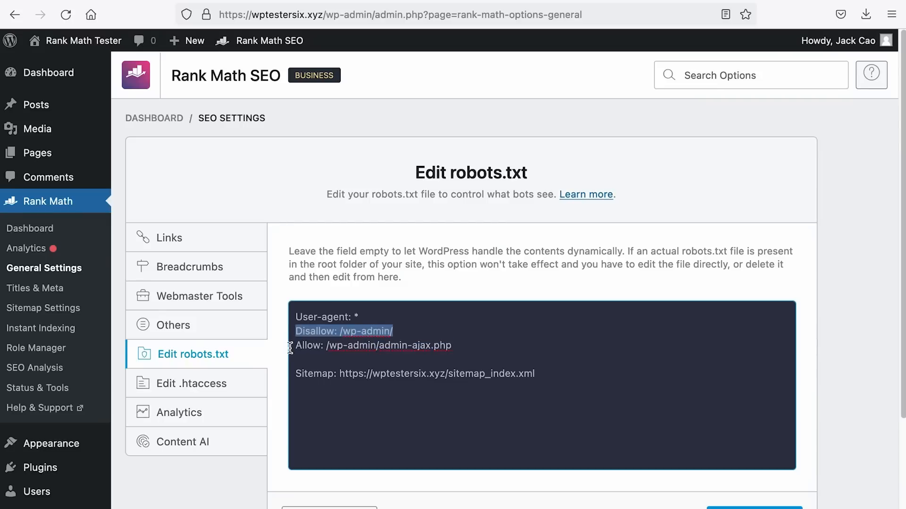
pyautogui.click(500, 332)
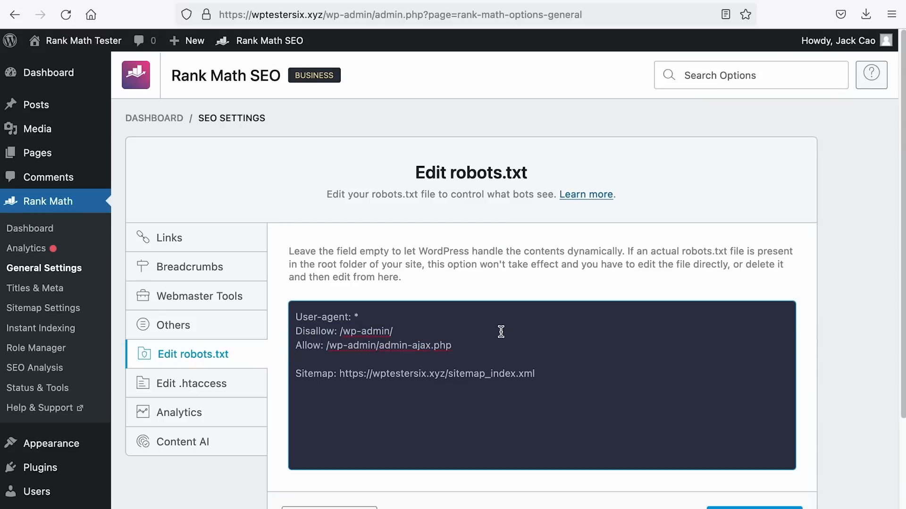
pyautogui.write('/plugins/')
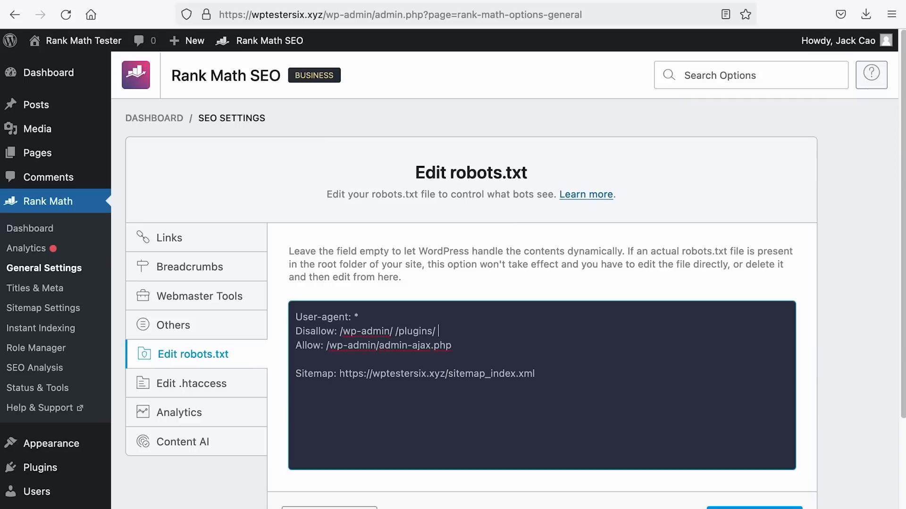
pyautogui.write('/cgi-bin/')
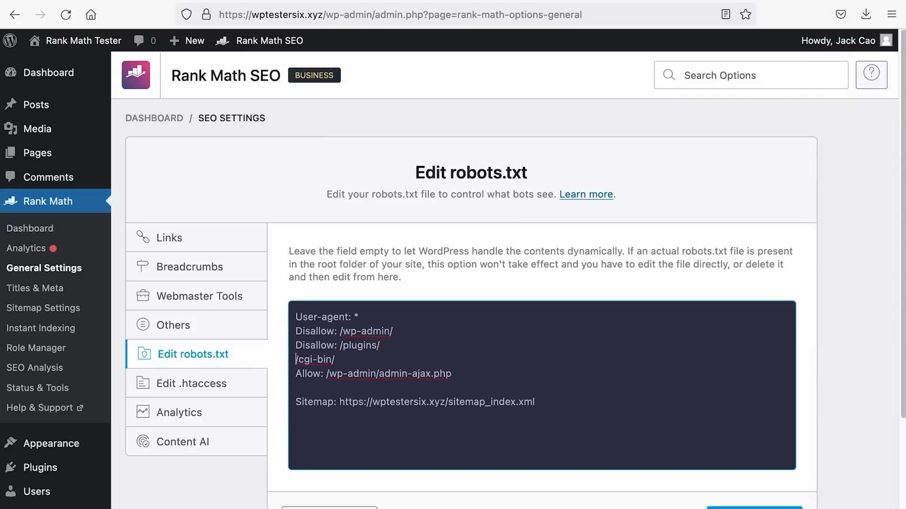
pyautogui.scroll(-3)
pyautogui.write('Disallow: ')
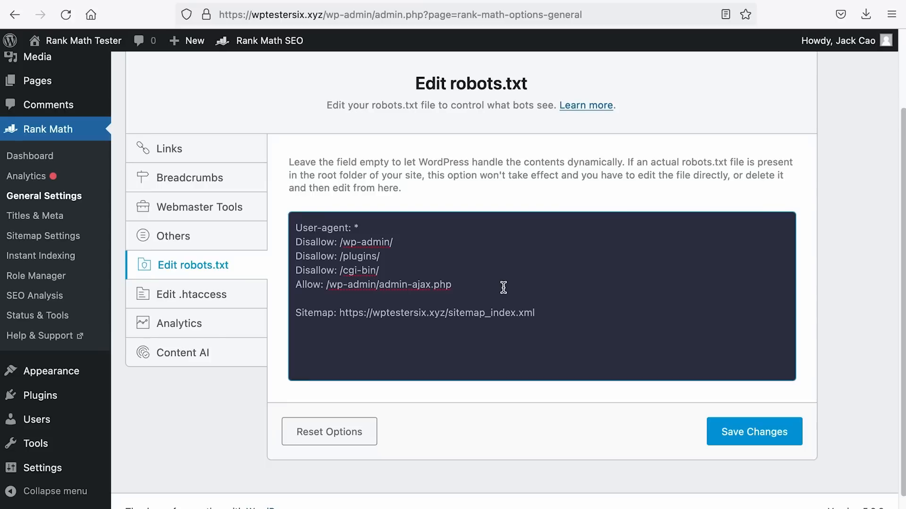
# Step: Add a User-agent: msnbot group with Disallow: / above the Sitemap line
pyautogui.write('User-')
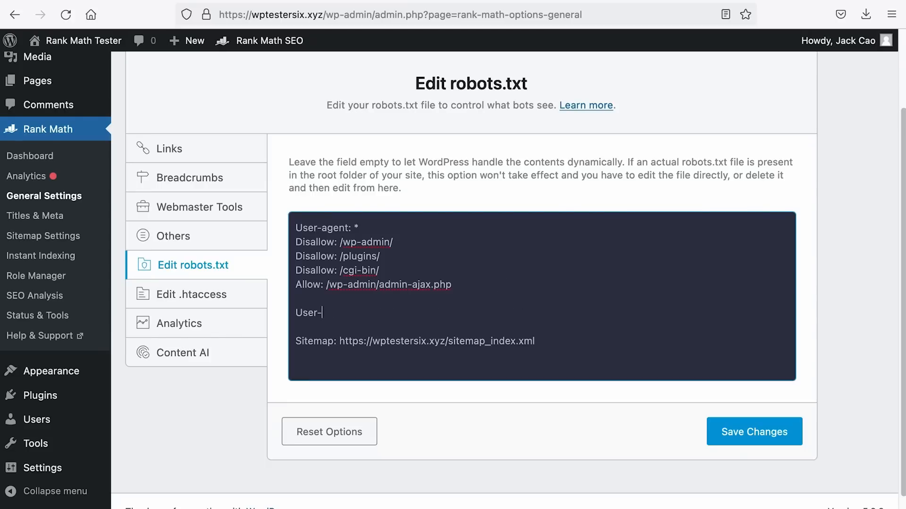
pyautogui.write('agent: msnbot')
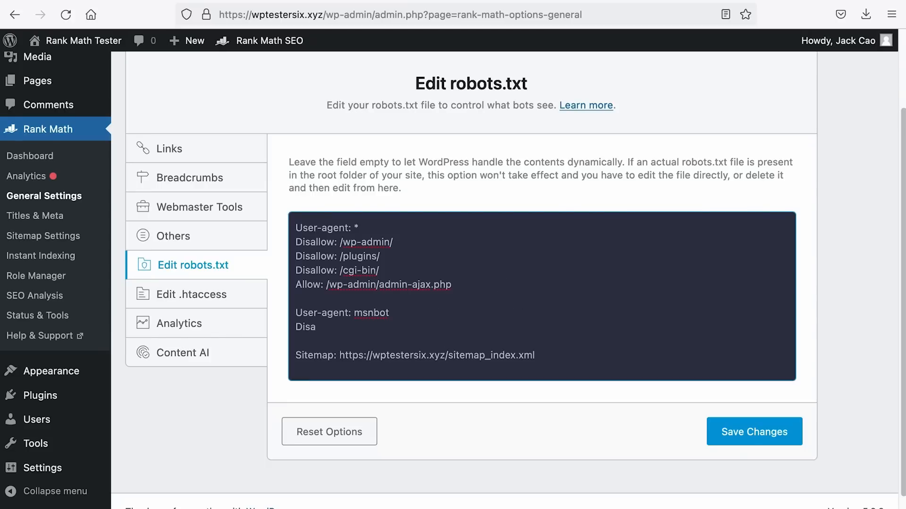
pyautogui.write('llow: /')
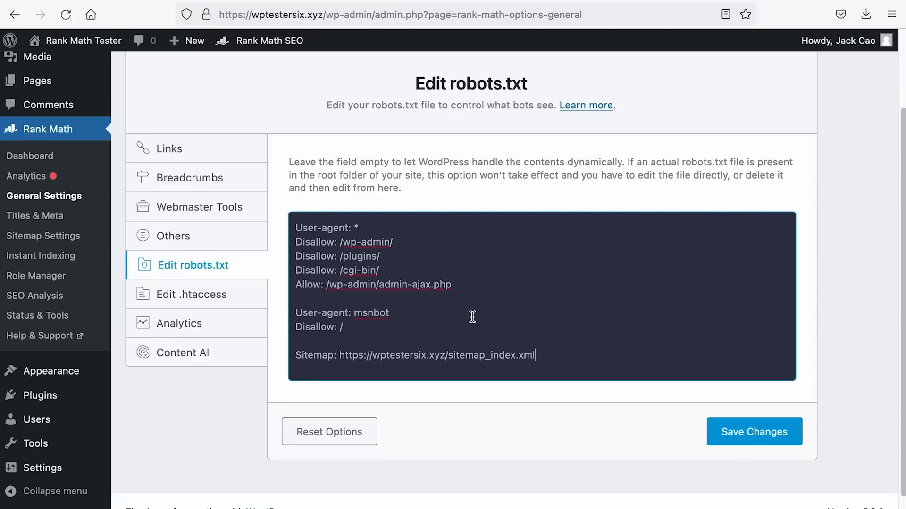
pyautogui.moveTo(614, 356)
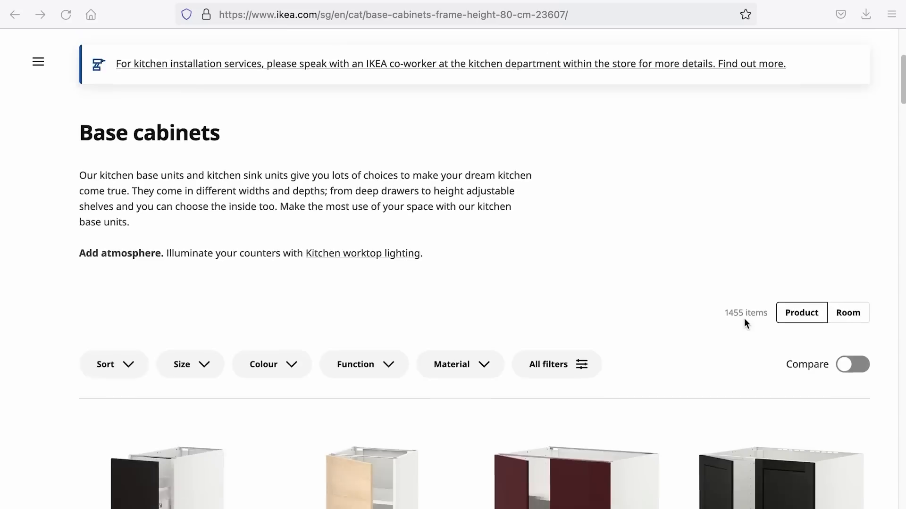
# Step: Filter IKEA base cabinets to widths of 20 - 39 cm via All filters
pyautogui.scroll(-3)
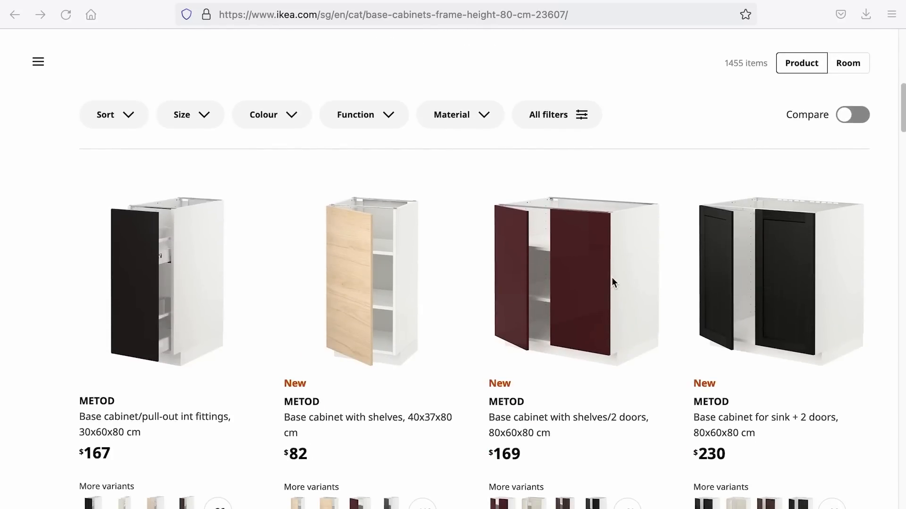
pyautogui.click(547, 114)
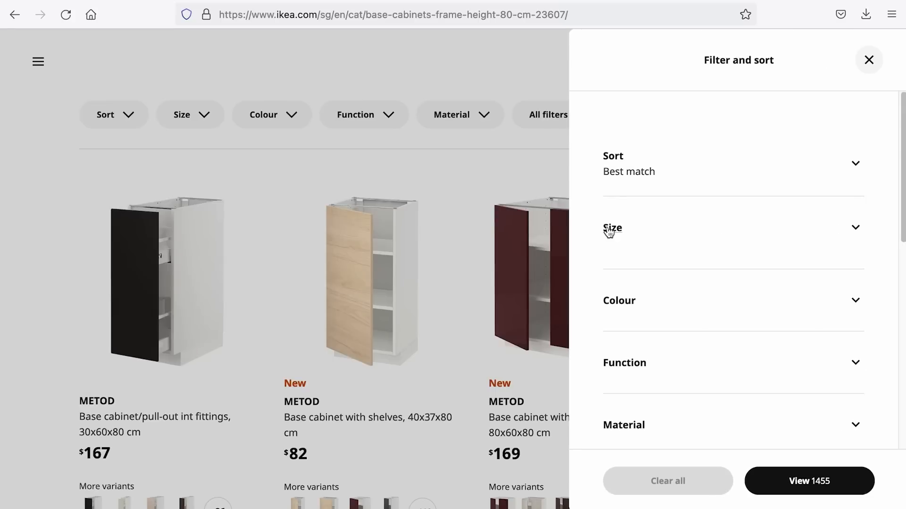
pyautogui.click(613, 227)
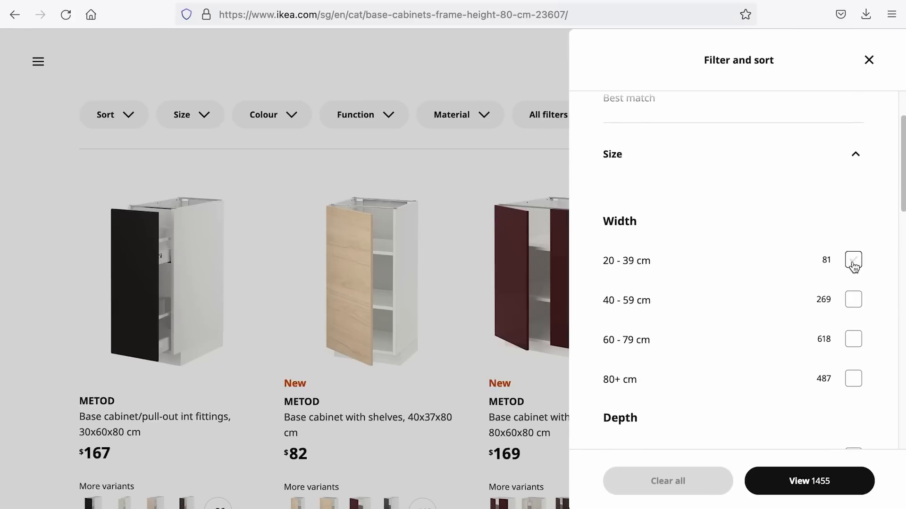
pyautogui.click(853, 260)
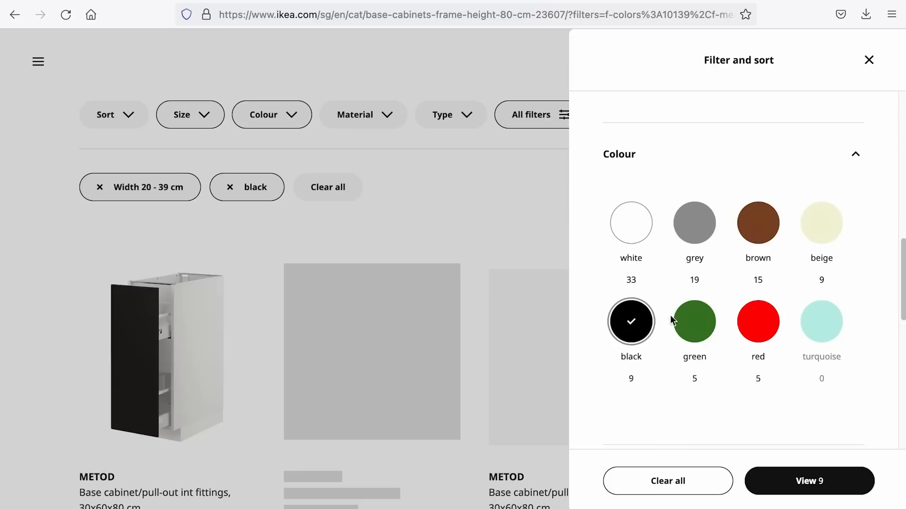
pyautogui.click(808, 481)
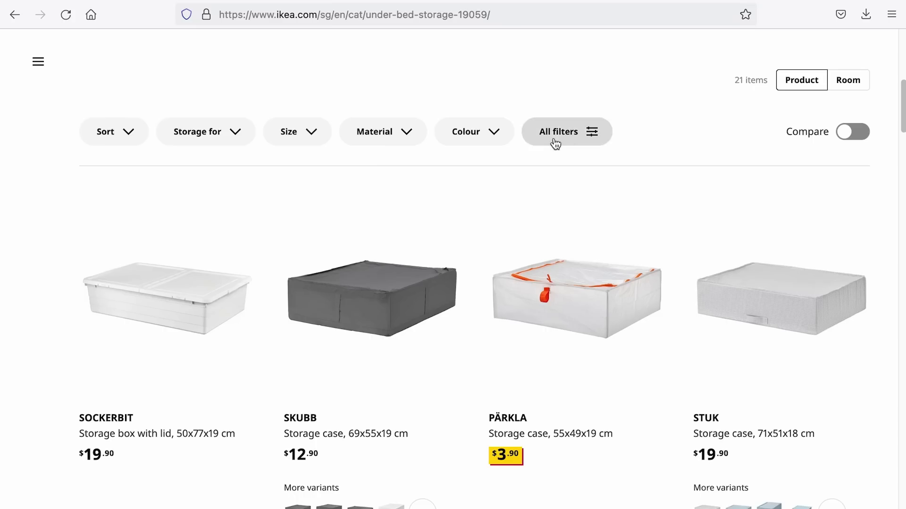
# Step: Add the black colour and base cabinet type filters and view the 9 results
pyautogui.click(558, 131)
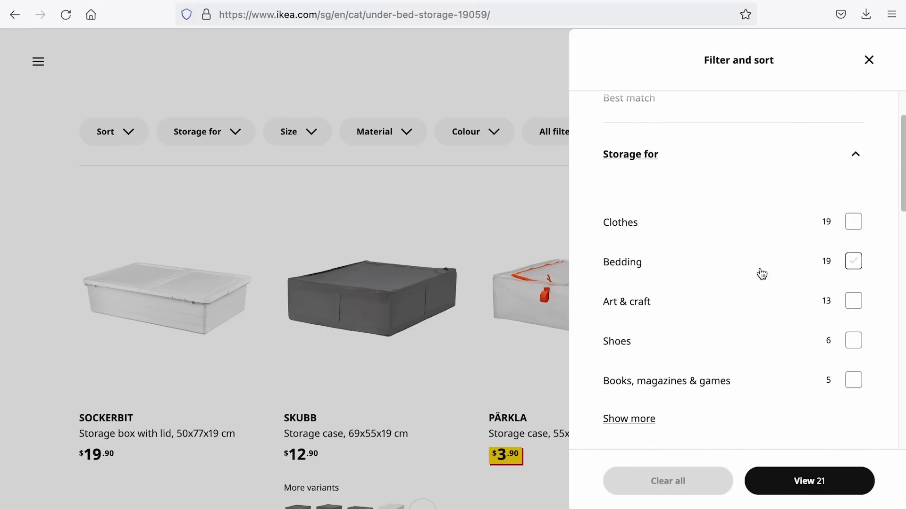
pyautogui.click(809, 480)
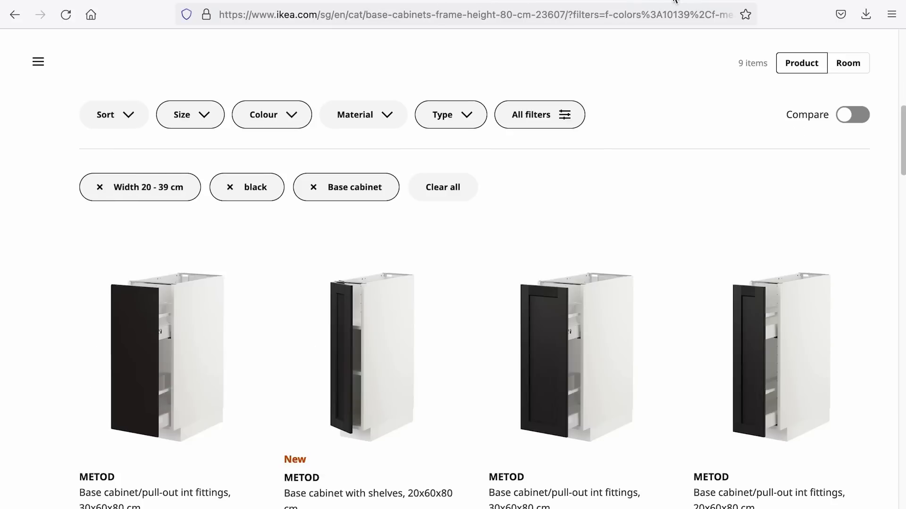
pyautogui.click(569, 14)
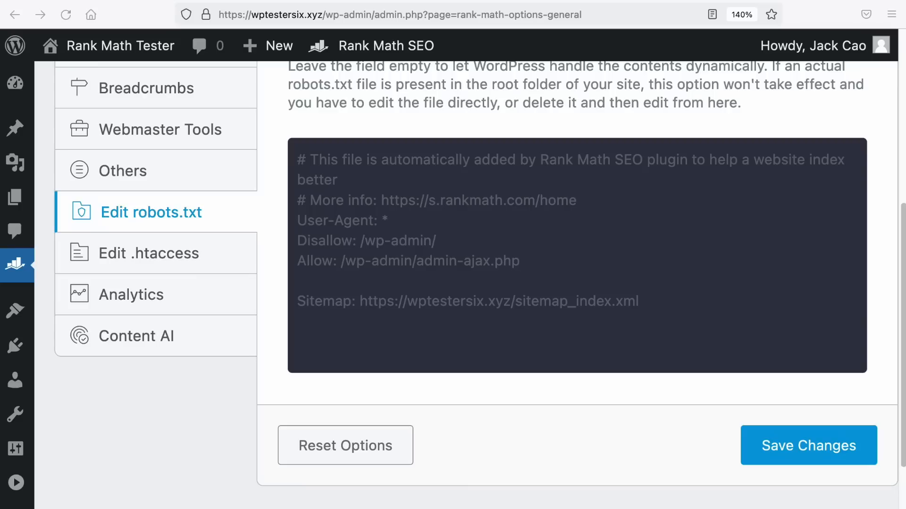
# Step: Rewrite robots.txt as 'User-Agent: *' with 'Disallow: *?filters=*'
pyautogui.click(597, 174)
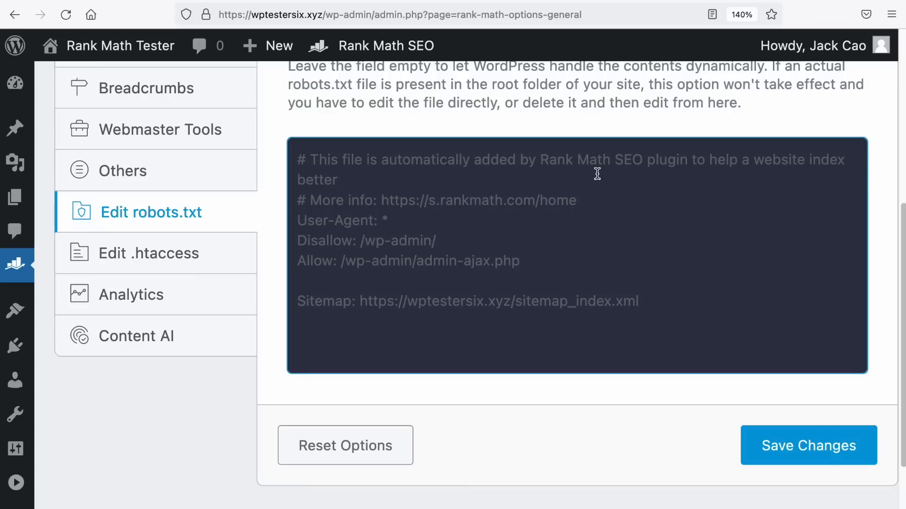
pyautogui.write('User-Agent:')
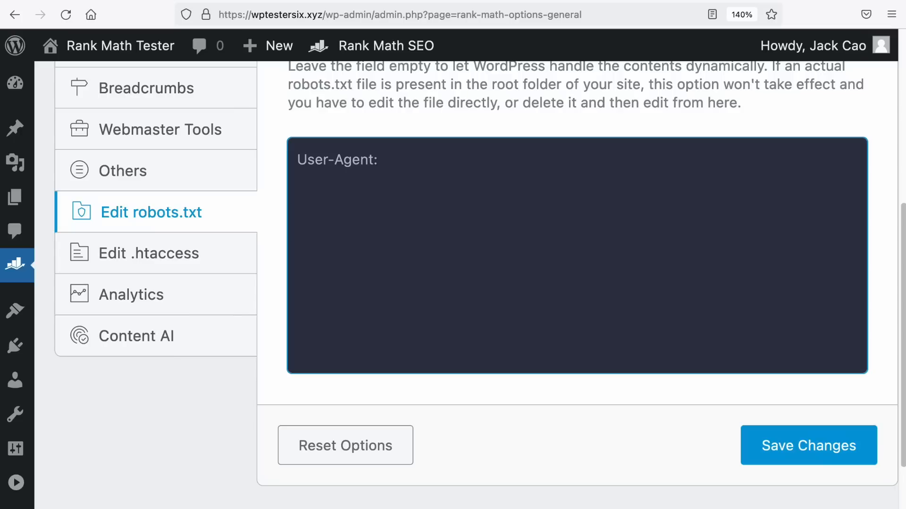
pyautogui.write('*')
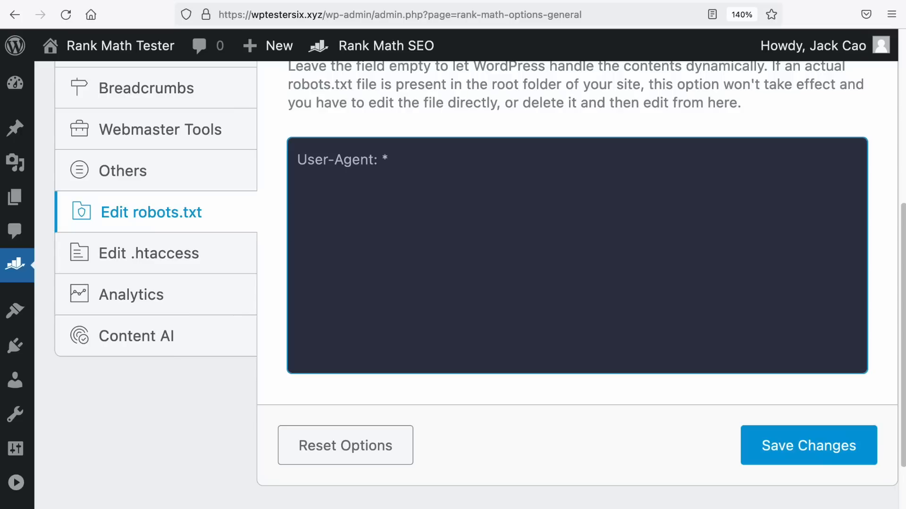
pyautogui.write('Disallow')
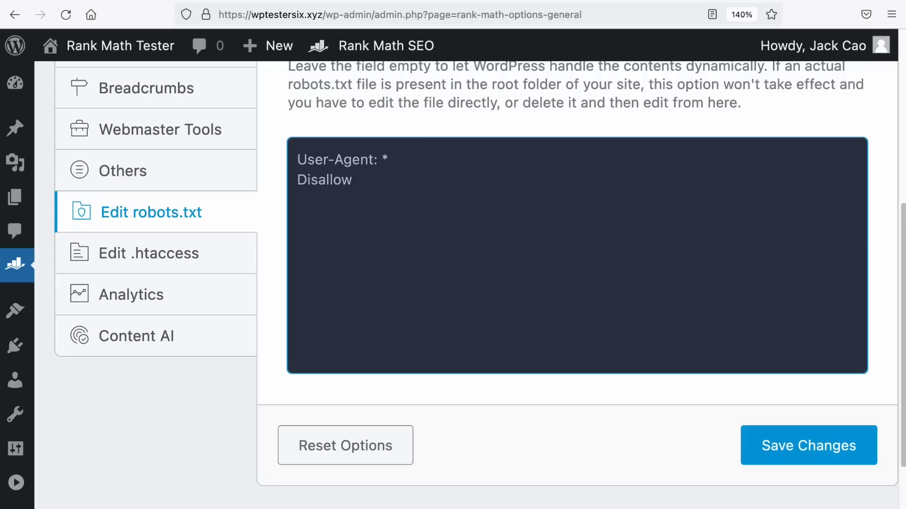
pyautogui.write(':')
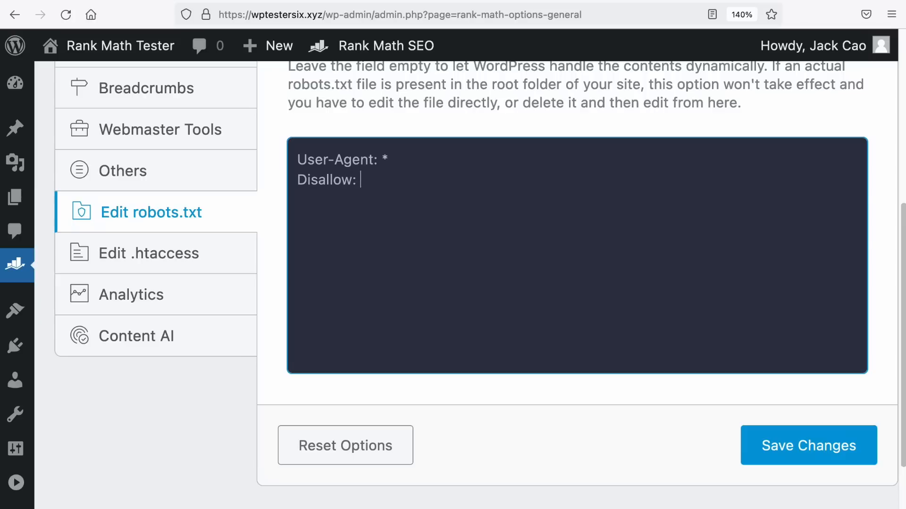
pyautogui.write('*?')
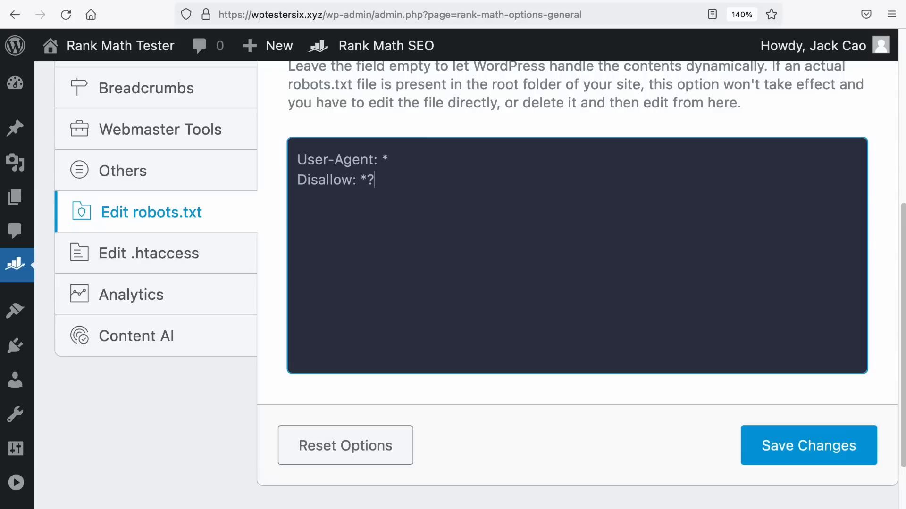
pyautogui.write('filters=')
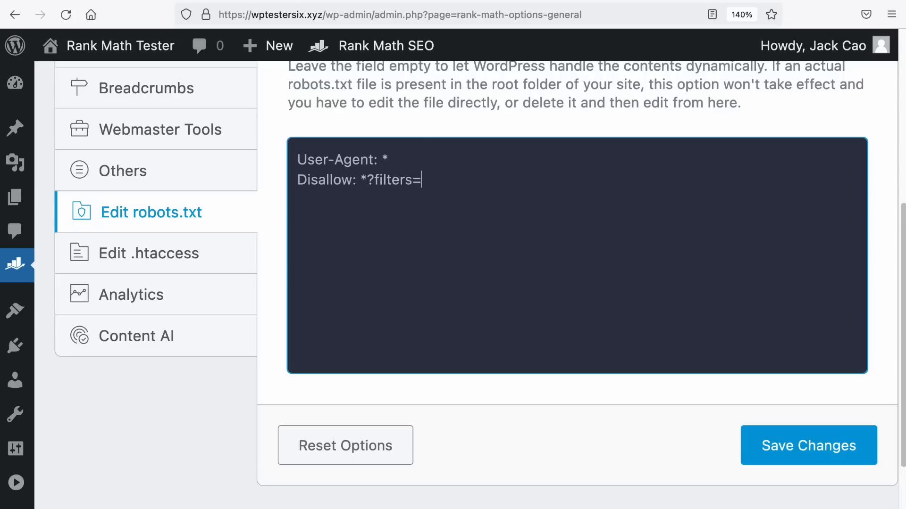
pyautogui.write('*')
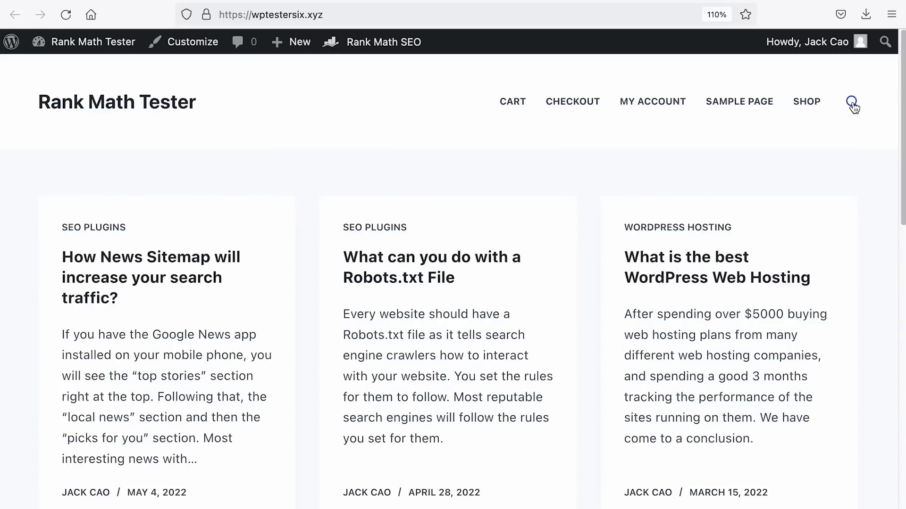
# Step: Search the site front end for 'sitemap' and inspect the ?s= results address
pyautogui.click(851, 102)
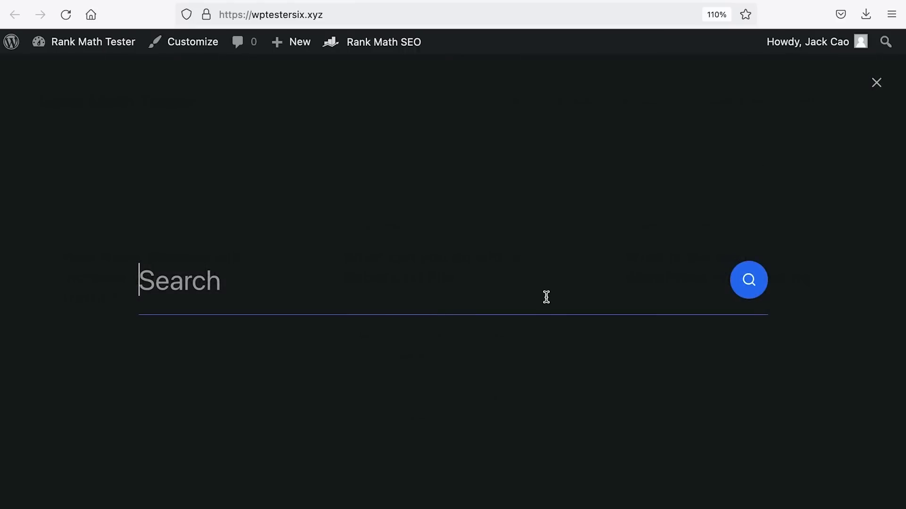
pyautogui.write('sitemap')
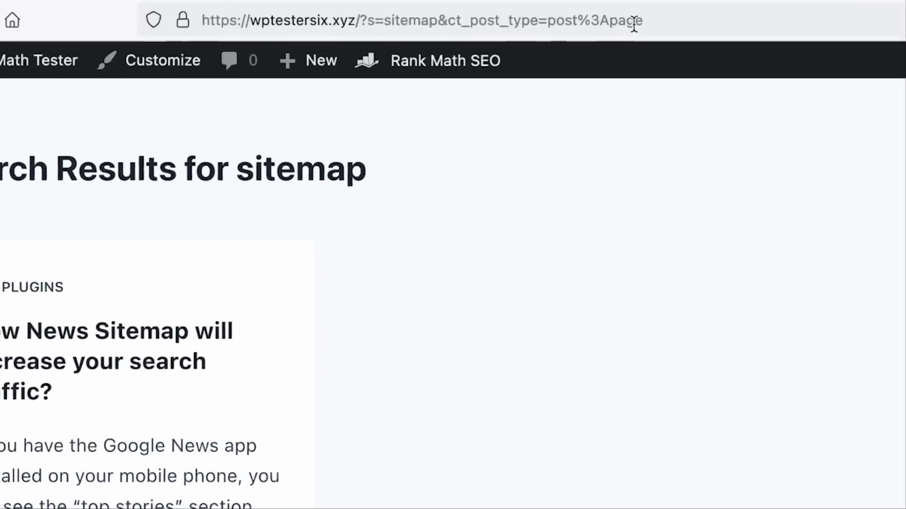
pyautogui.click(422, 20)
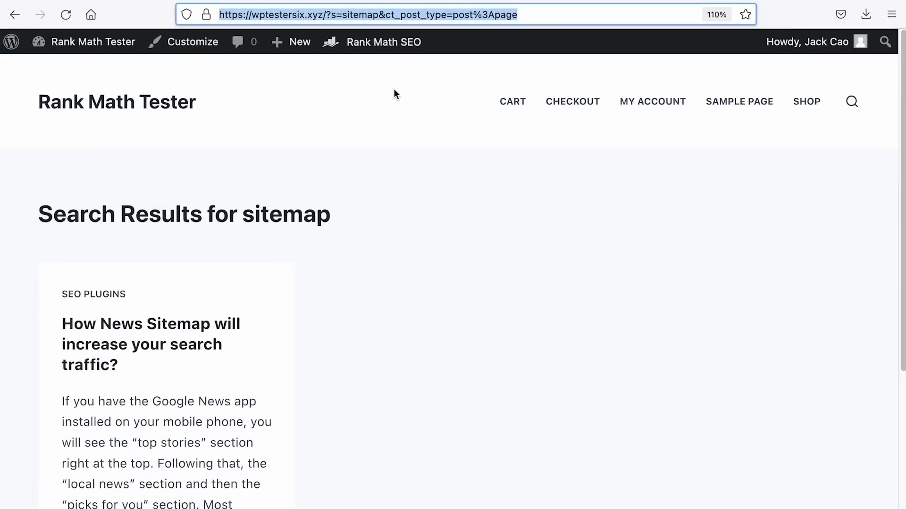
# Step: Run a second front-end search for 'web host'
pyautogui.click(851, 102)
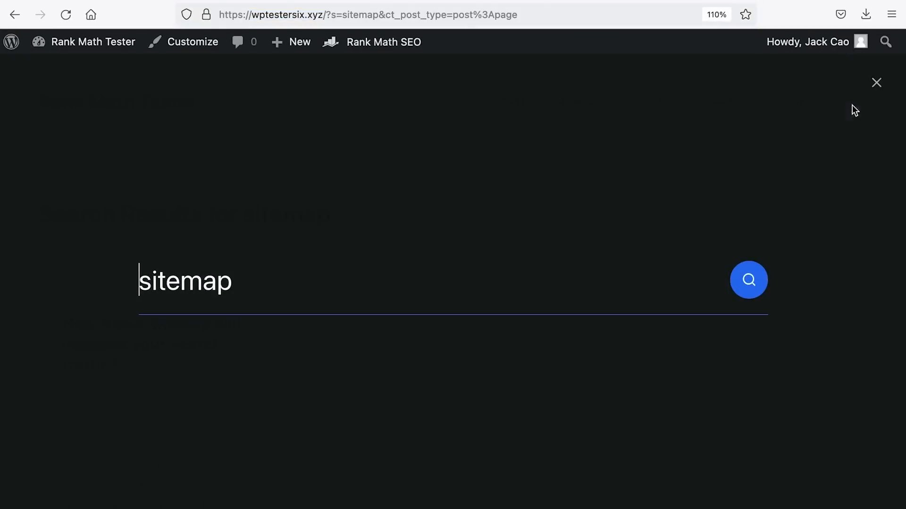
pyautogui.write('web host')
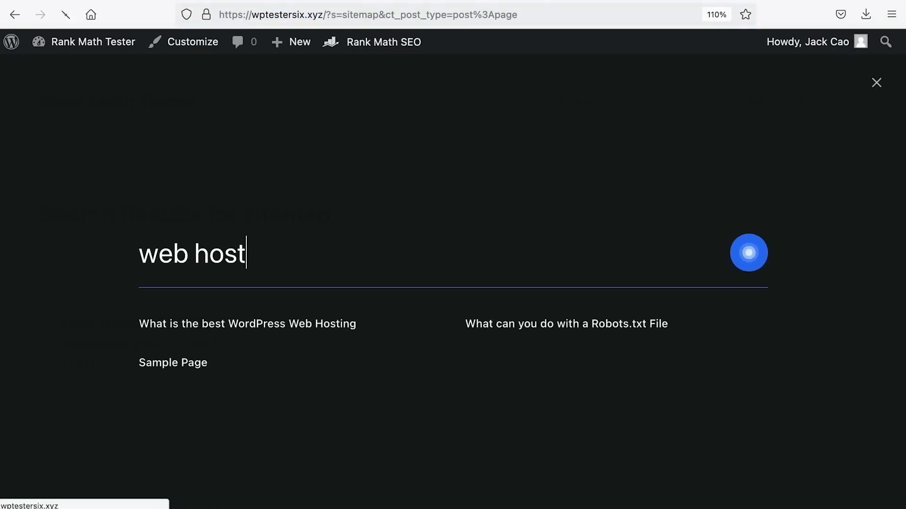
pyautogui.click(748, 253)
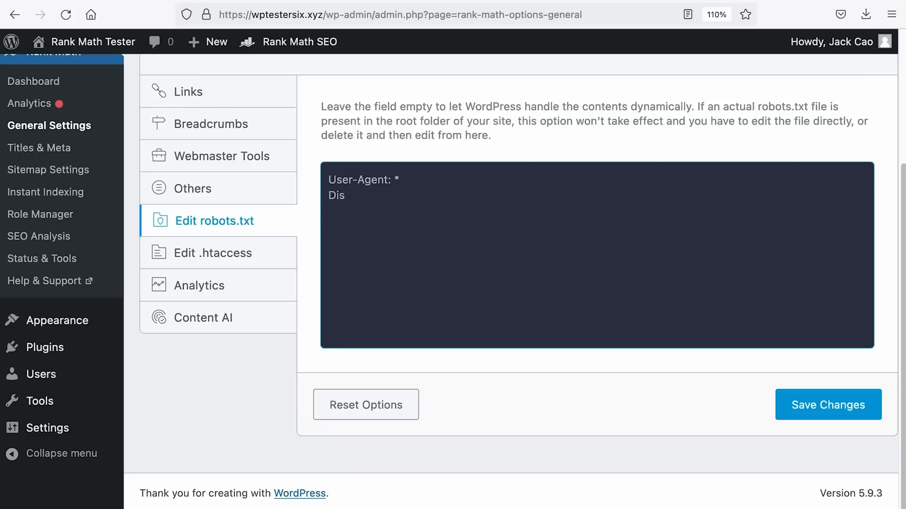
# Step: Write Disallow: *?s=* under User-Agent: * to block all site search URLs
pyautogui.write('allow: *')
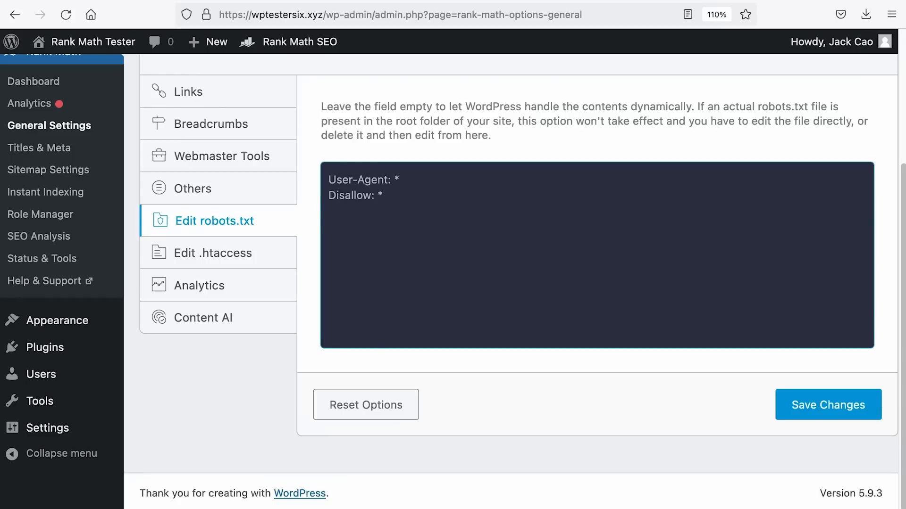
pyautogui.write('?s=*')
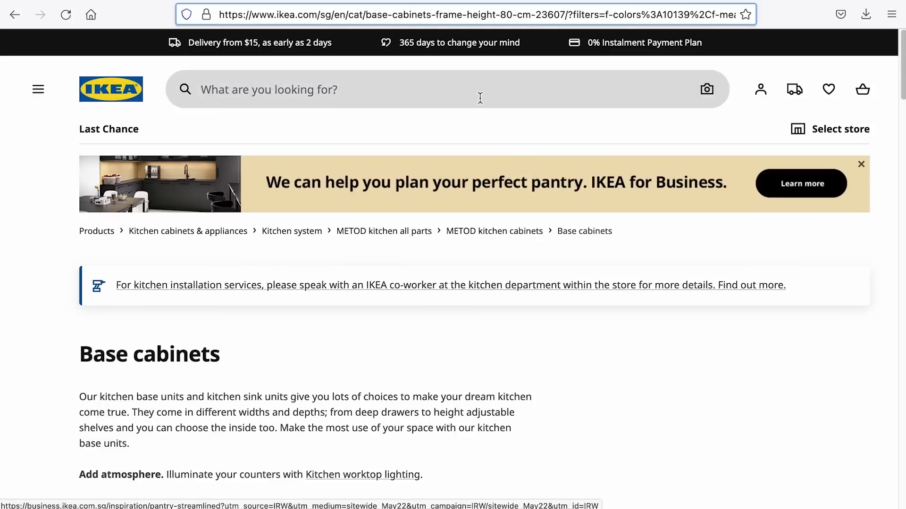
# Step: Search IKEA for 'mattress' then 'sofa', inspect the ?q= URL and head to IKEA's robots.txt
pyautogui.write('mattress')
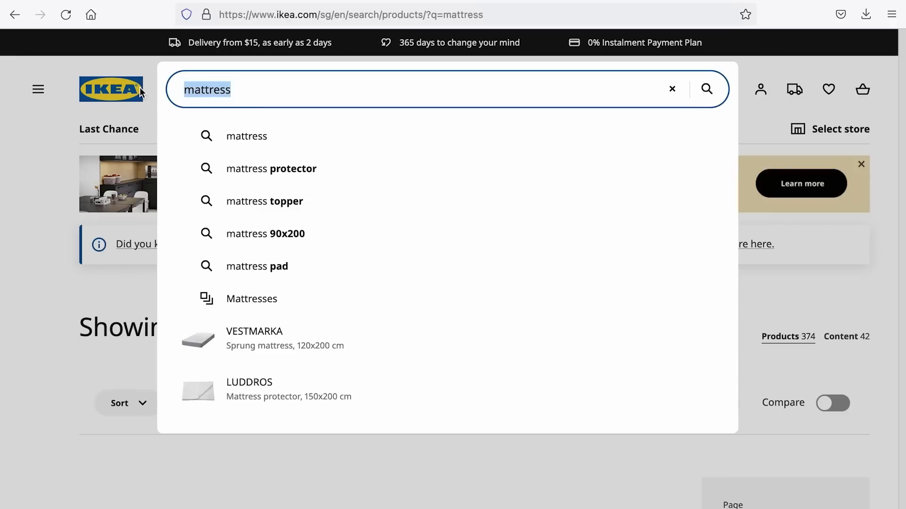
pyautogui.write('sofa')
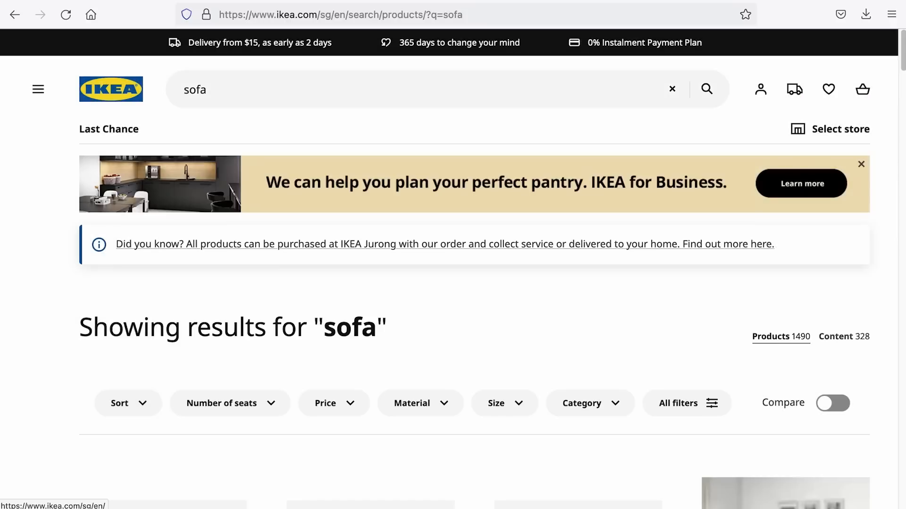
pyautogui.click(341, 15)
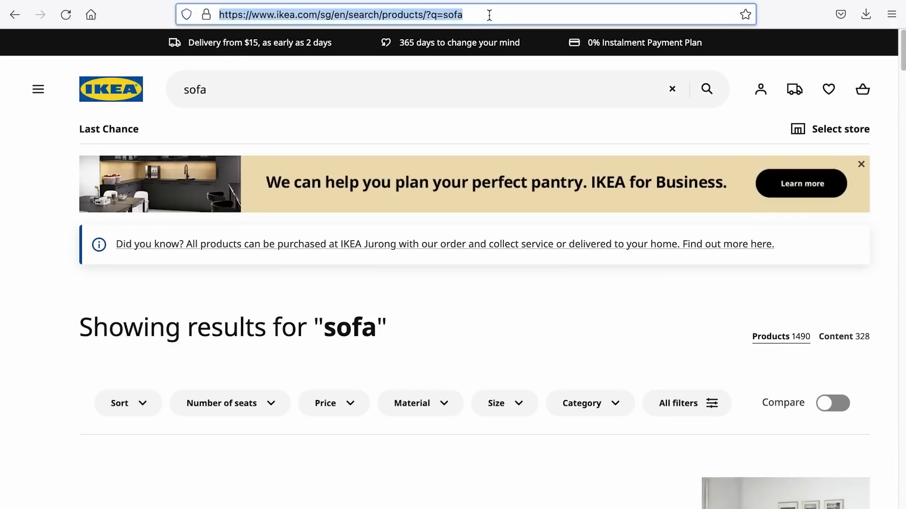
pyautogui.click(432, 14)
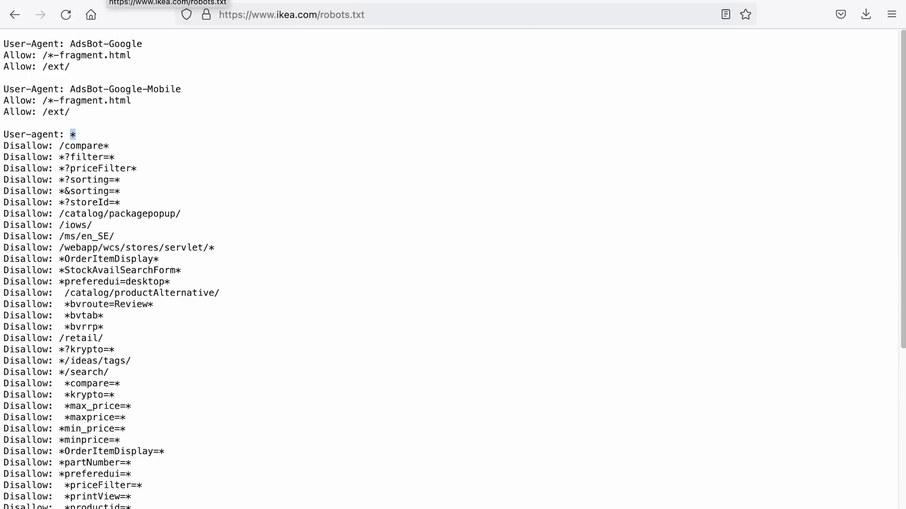
pyautogui.scroll(-3)
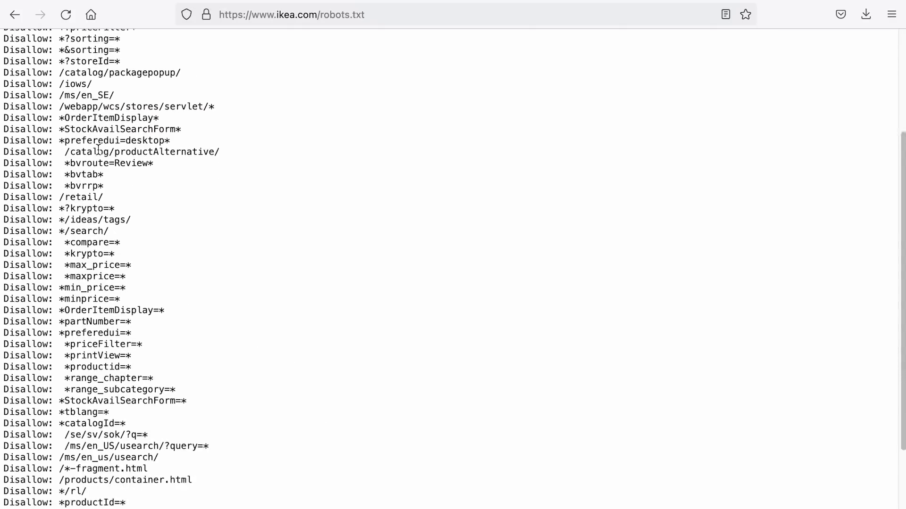
pyautogui.scroll(3)
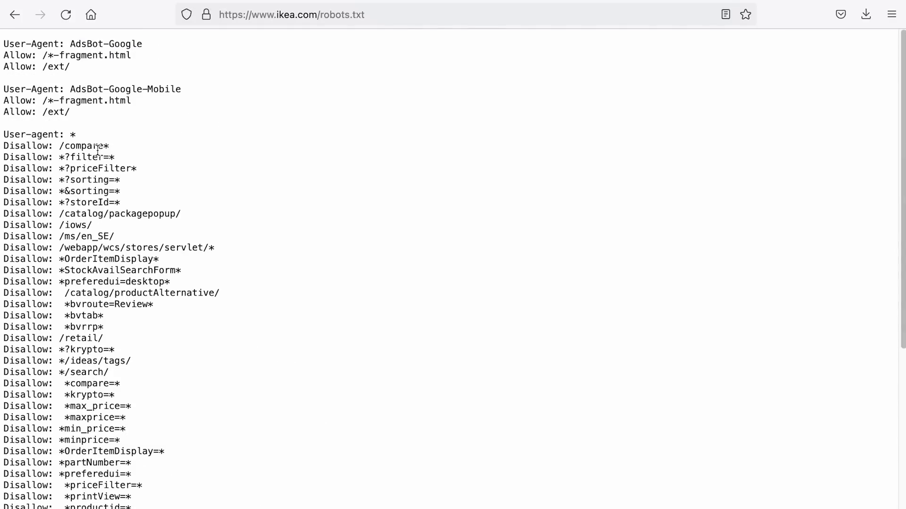
pyautogui.scroll(-3)
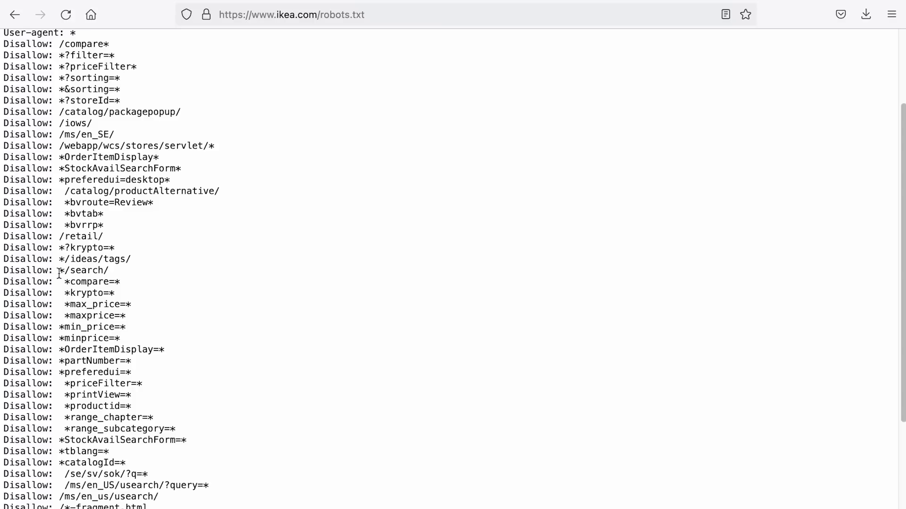
pyautogui.doubleClick(87, 271)
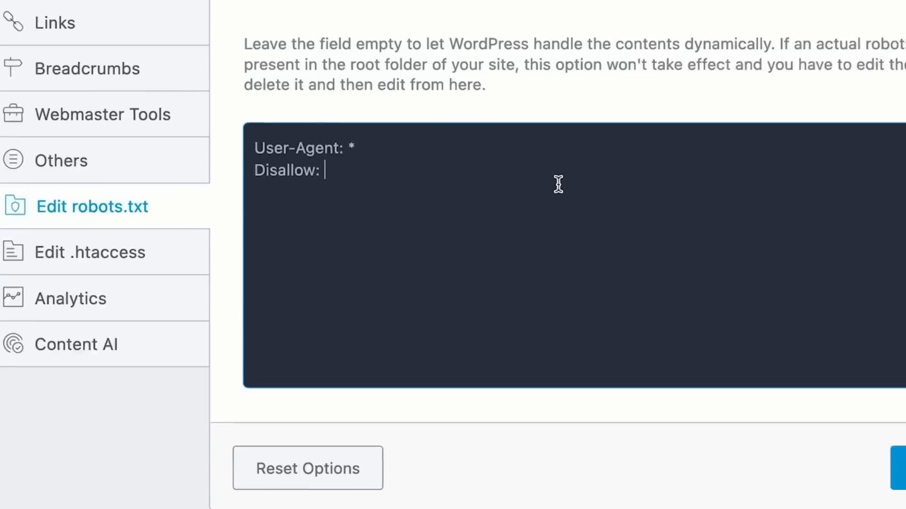
# Step: Write Disallow: */feed/ to block feed URLs
pyautogui.write('*')
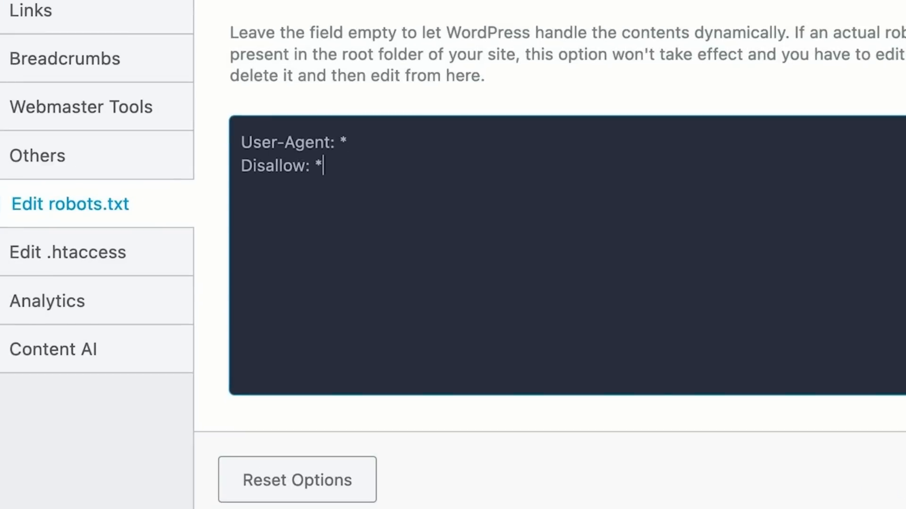
pyautogui.write('/feed/')
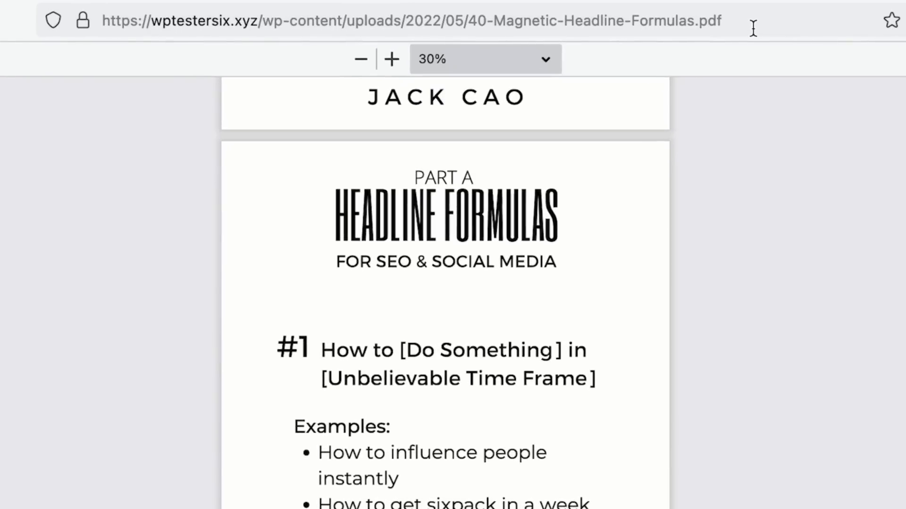
# Step: Highlight the full wp-content/uploads address of the headline formulas PDF
pyautogui.click(404, 20)
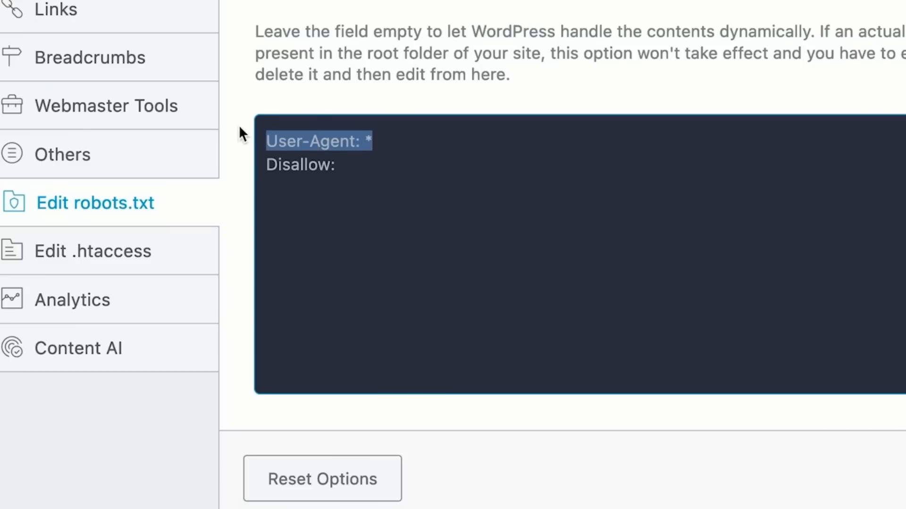
# Step: Add Disallow rules for *.pdf, *.jpg, *.png and *.xlsx under User-Agent: *
pyautogui.write('*')
pyautogui.write('D')
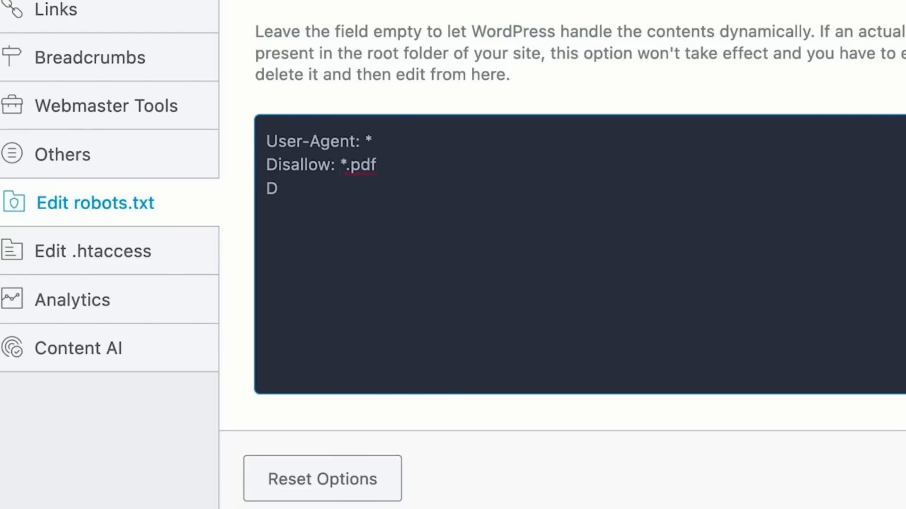
pyautogui.write('isallow: *')
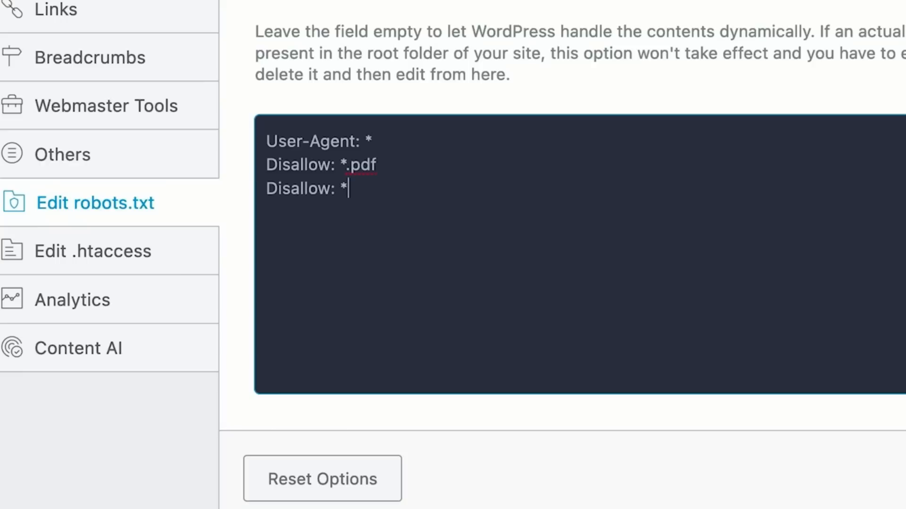
pyautogui.write('jpg')
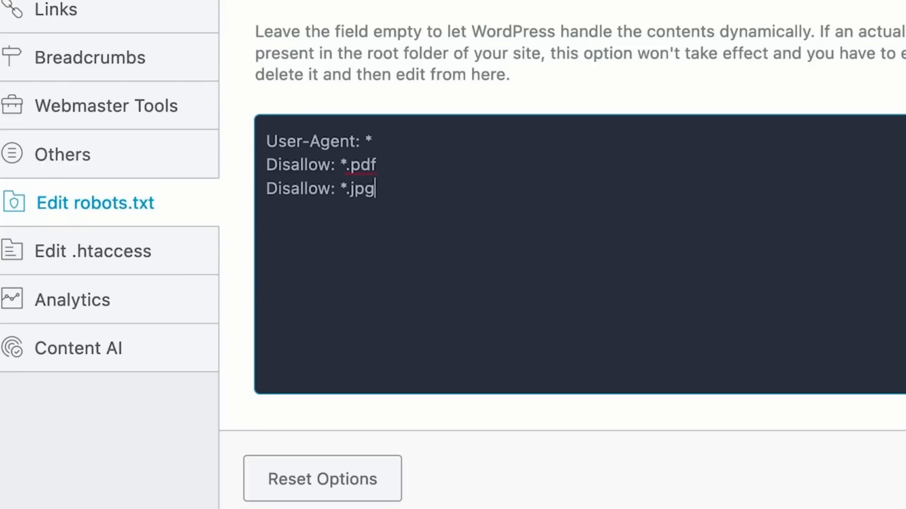
pyautogui.write('Disallow')
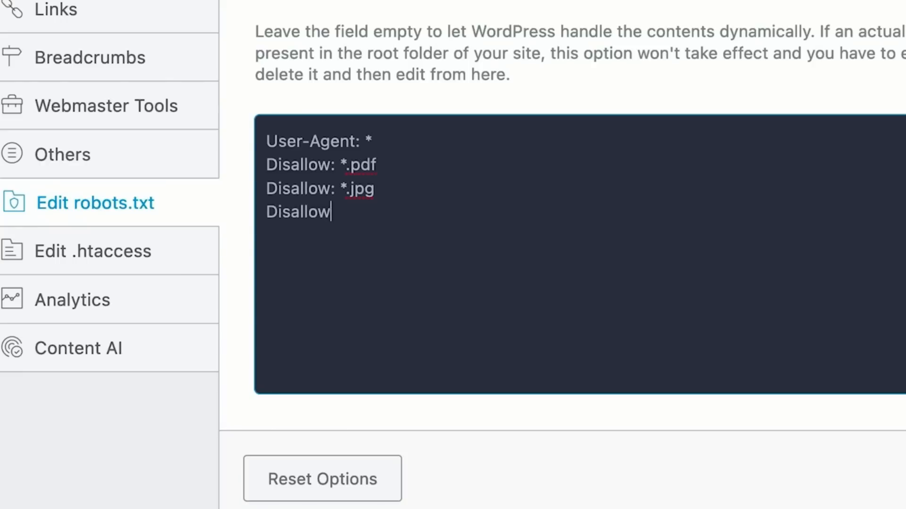
pyautogui.write(': *.png')
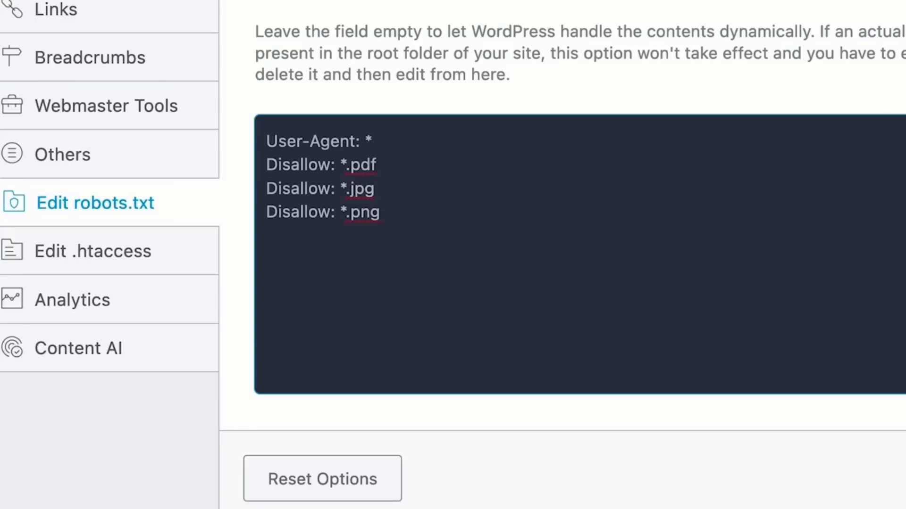
pyautogui.write('Disallow: *.')
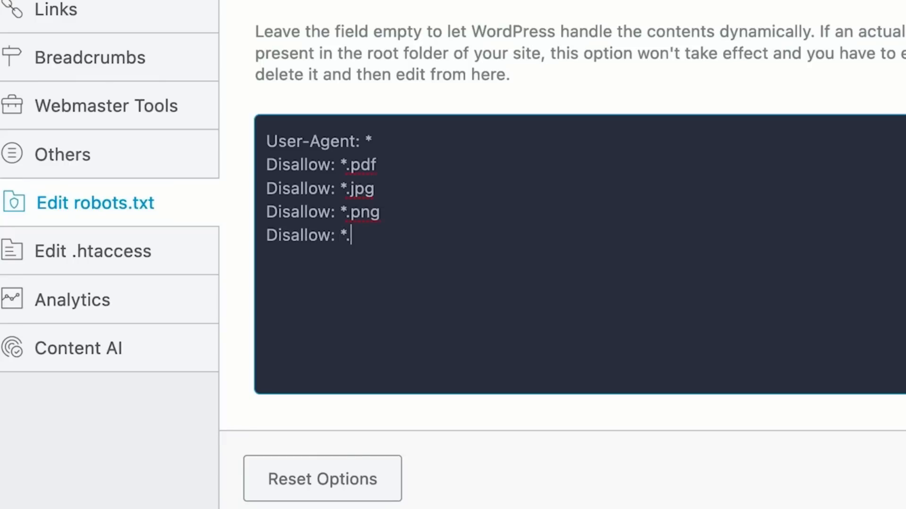
pyautogui.write('xlsx')
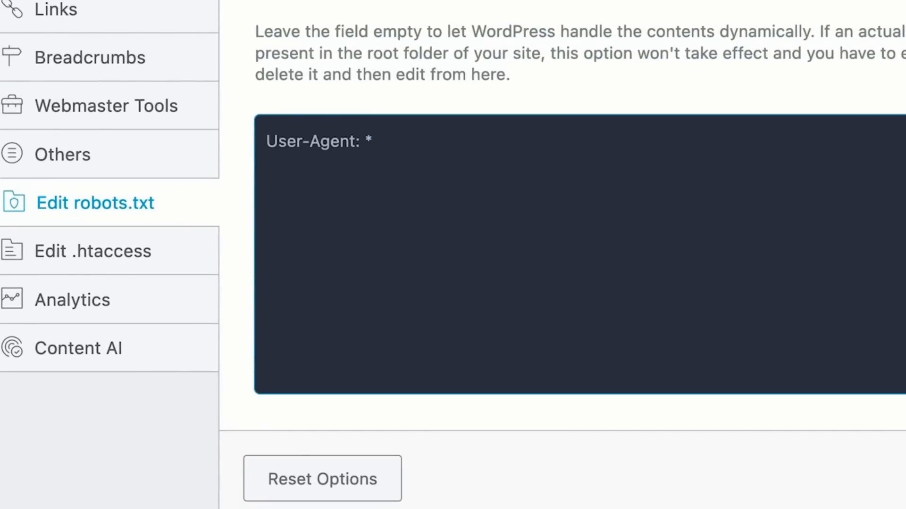
# Step: Write Disallow: / for all agents, then a User-Agent: Googlebot group with an empty Disallow:
pyautogui.write('Disallow: /')
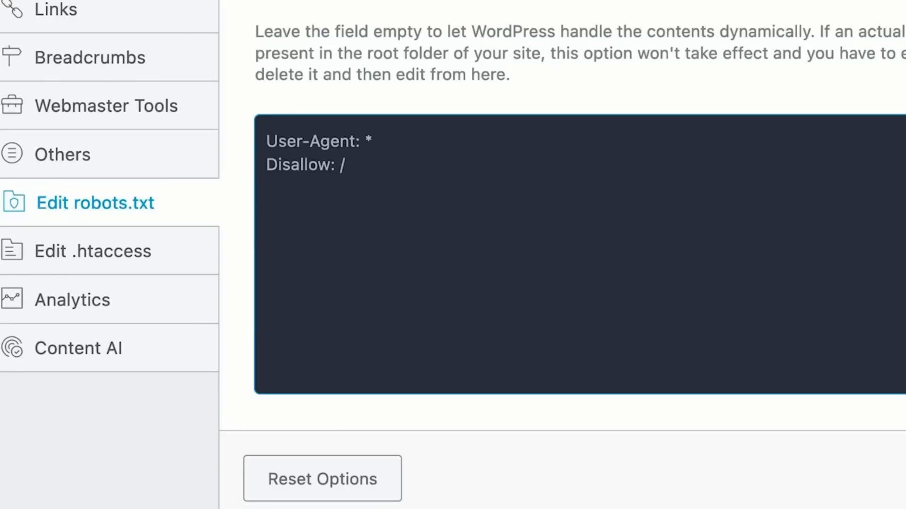
pyautogui.write('User-')
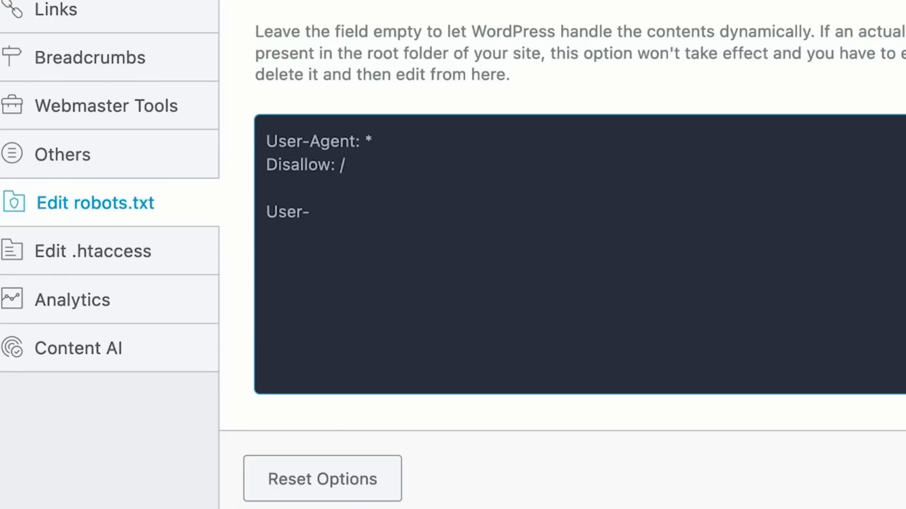
pyautogui.write('Agent: Google')
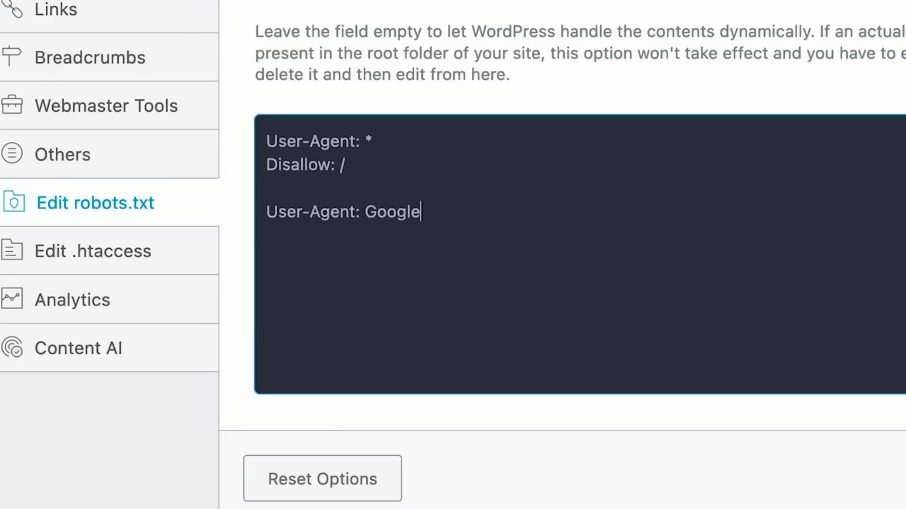
pyautogui.write('bot')
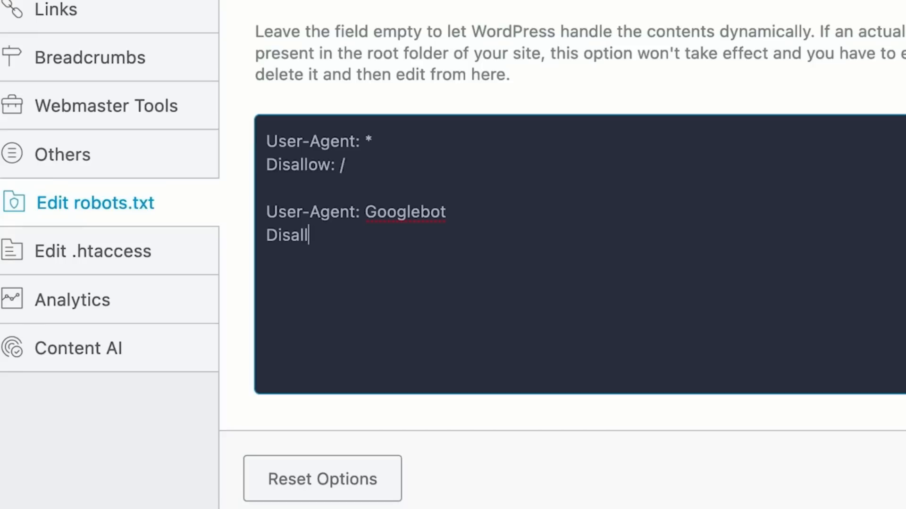
pyautogui.write('ow:')
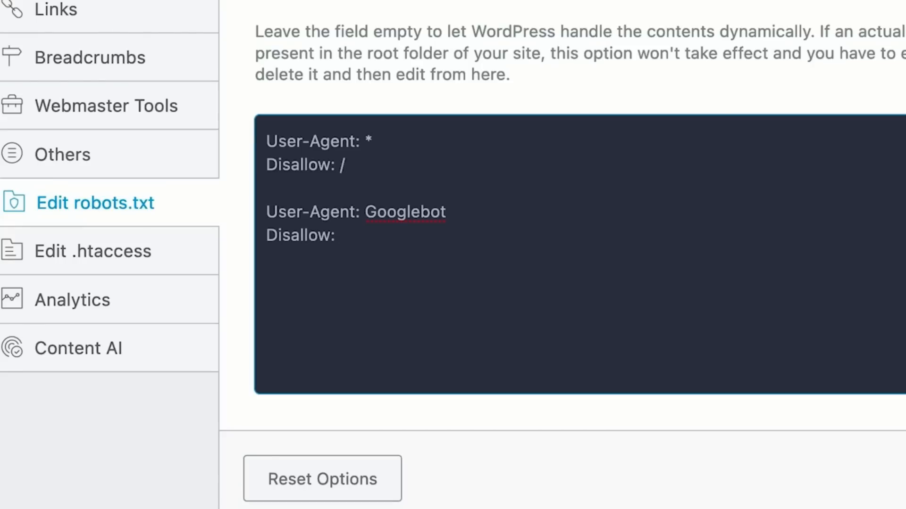
pyautogui.moveTo(412, 219)
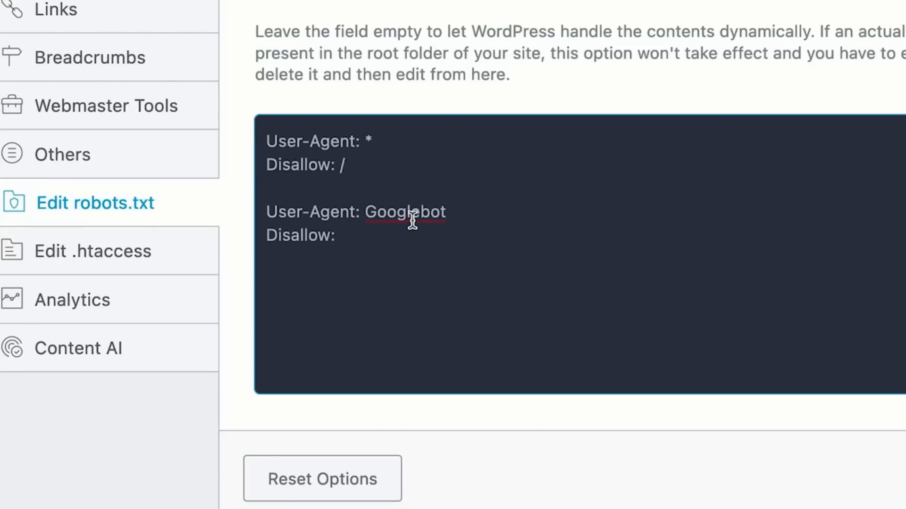
pyautogui.click(335, 235)
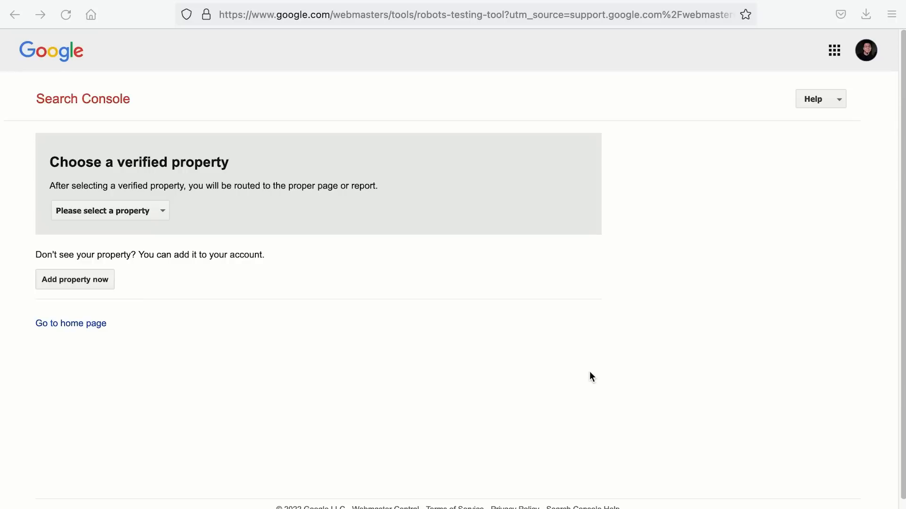
pyautogui.moveTo(510, 293)
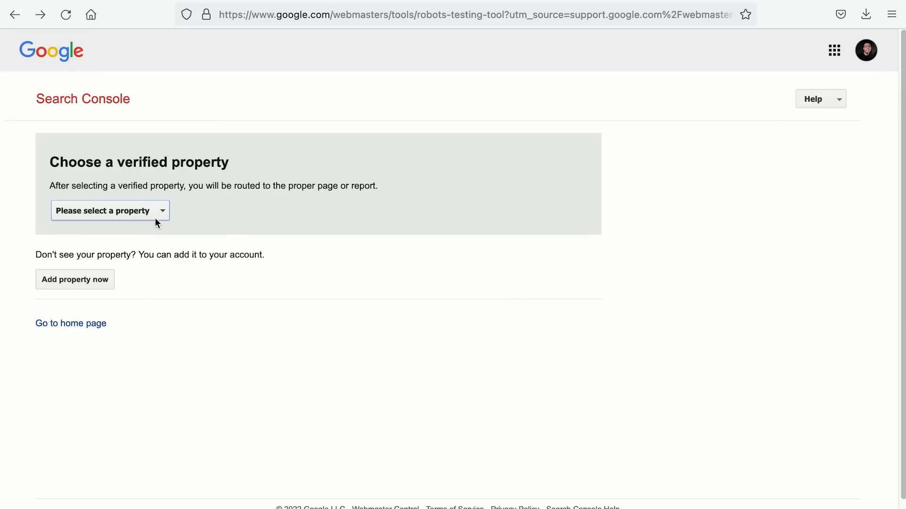
pyautogui.click(110, 210)
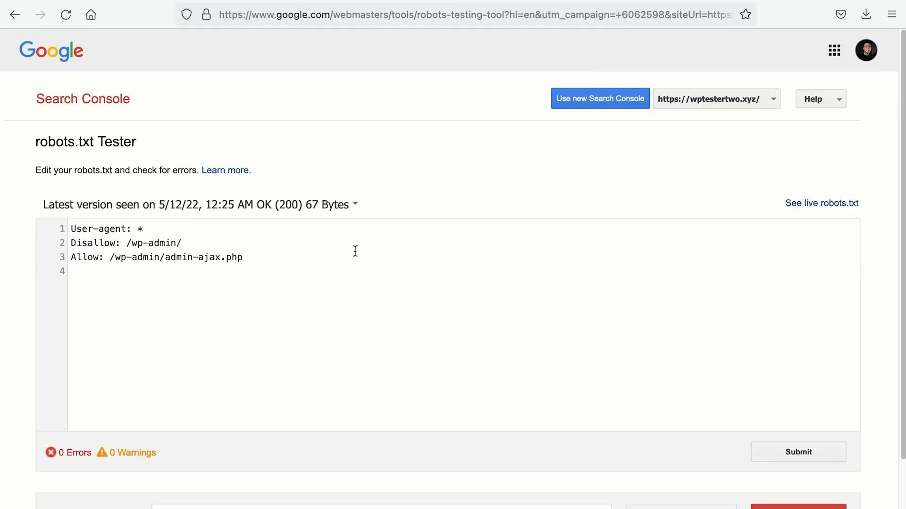
pyautogui.moveTo(866, 50)
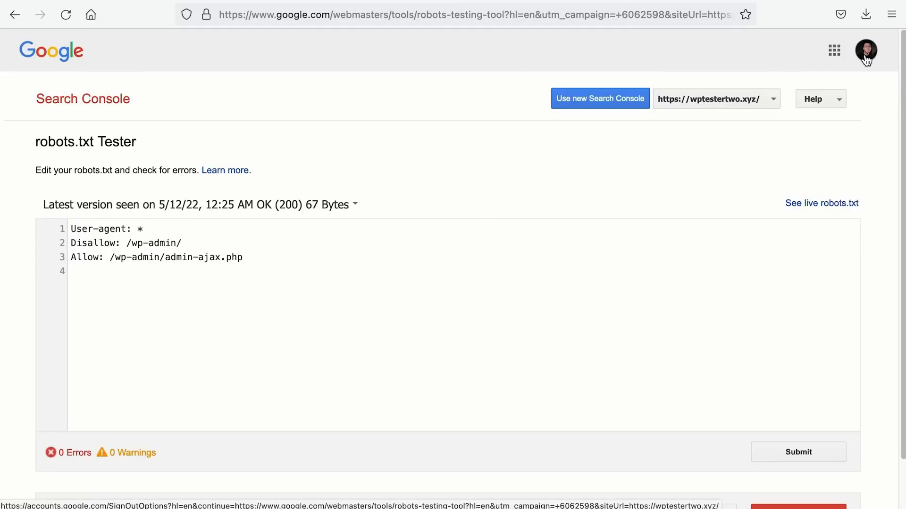
pyautogui.moveTo(866, 50)
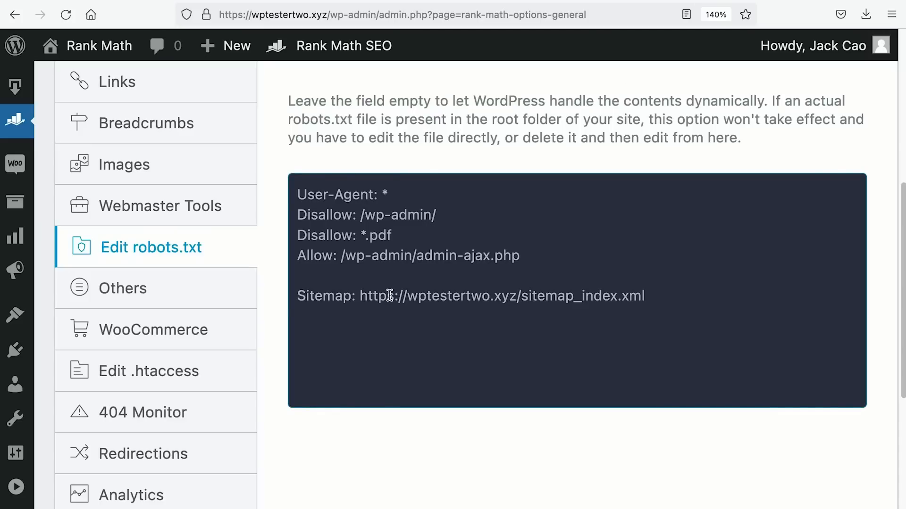
pyautogui.moveTo(406, 236)
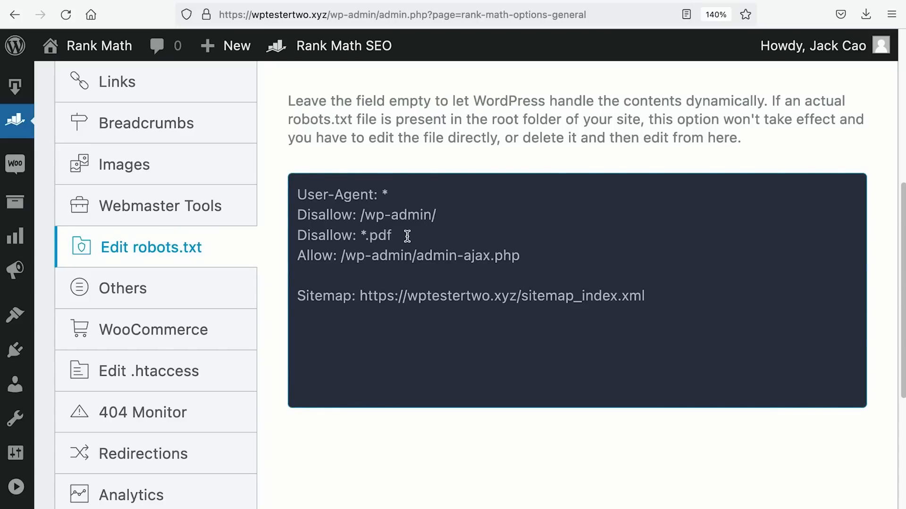
# Step: Select and copy the Disallow: *.pdf rule from Rank Math's robots.txt editor
pyautogui.tripleClick(344, 235)
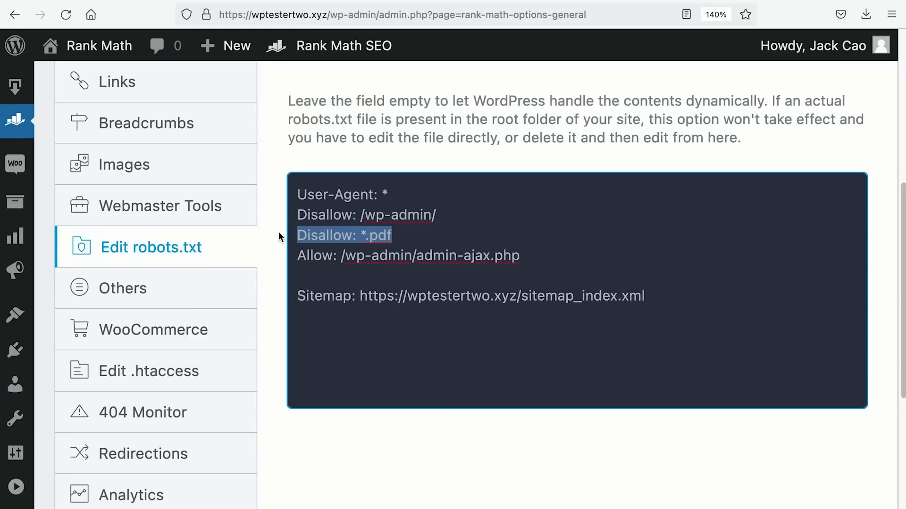
pyautogui.press('ctrl+a')
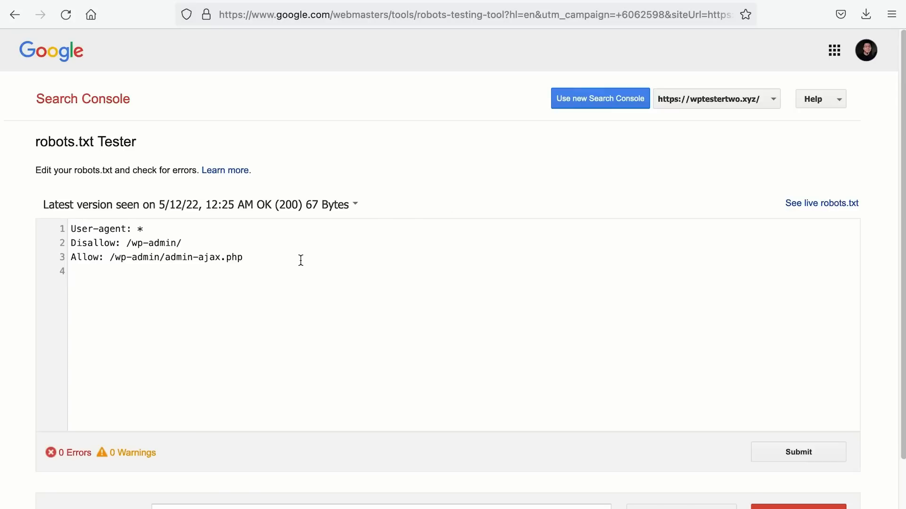
# Step: Put Disallow: *.pdf into the tester, submit it and ask Google to update the robots.txt
pyautogui.write('Disallow: *.pdf')
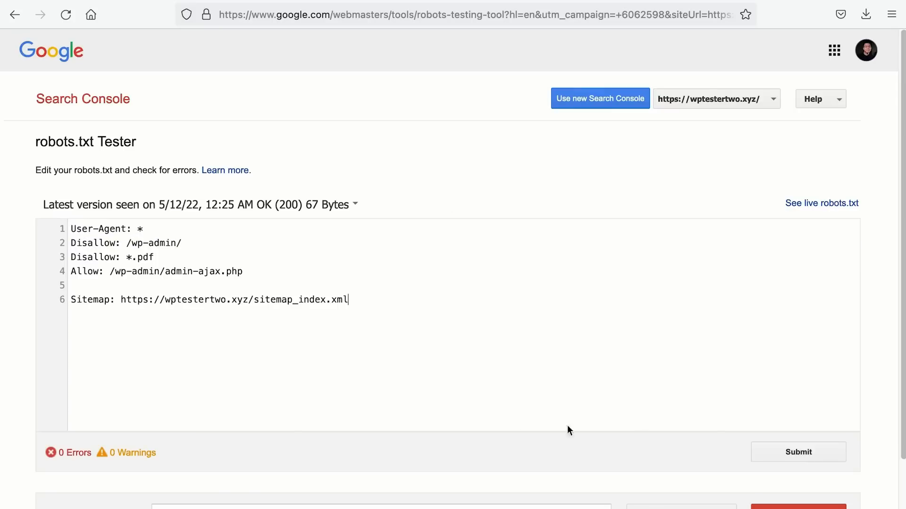
pyautogui.click(798, 451)
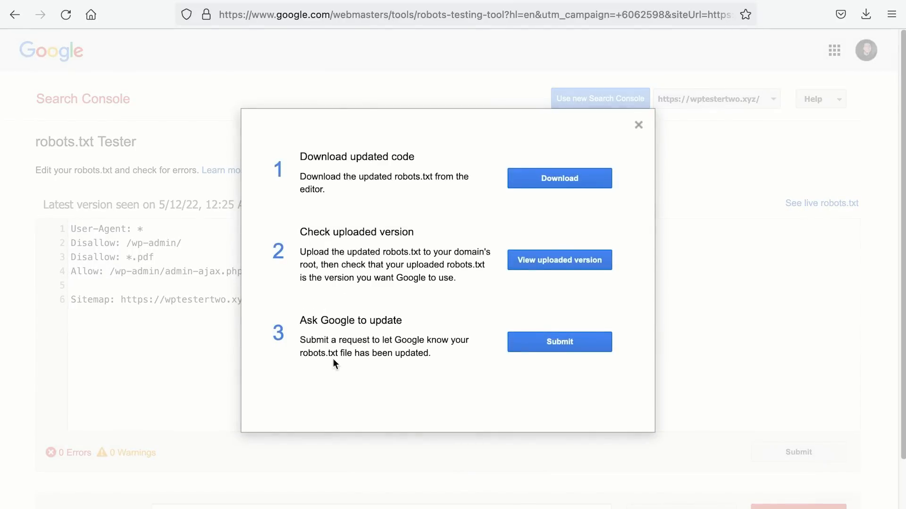
pyautogui.moveTo(406, 324)
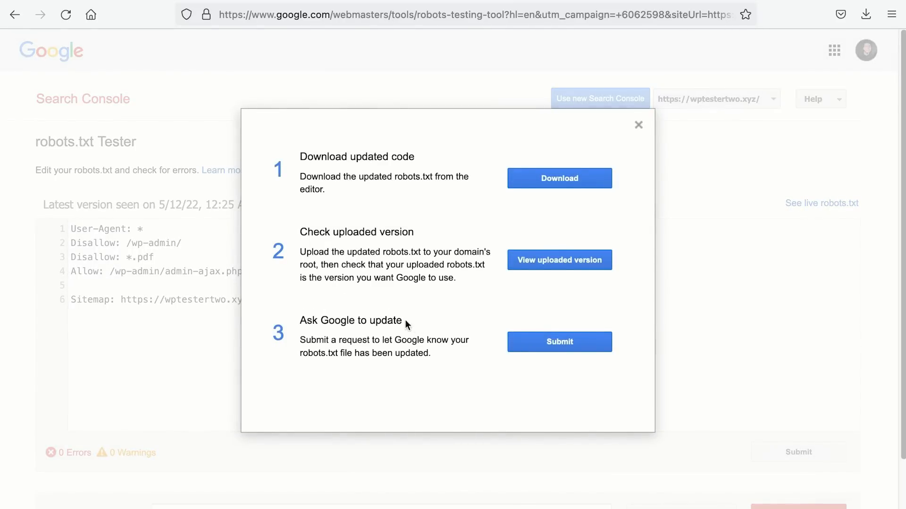
pyautogui.click(558, 342)
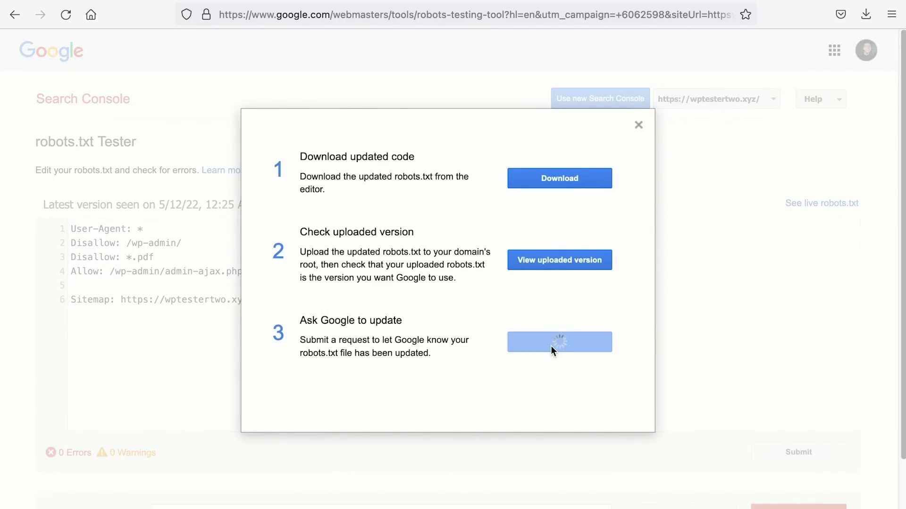
pyautogui.click(559, 342)
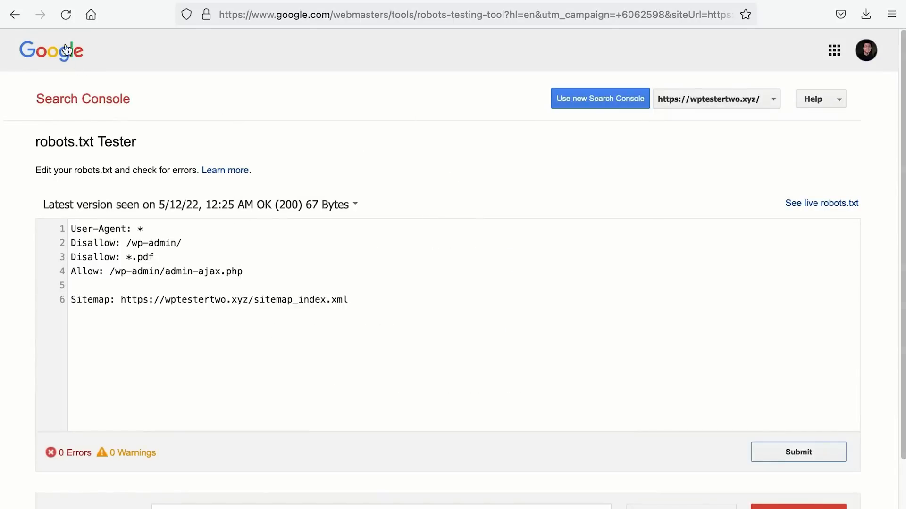
pyautogui.click(65, 15)
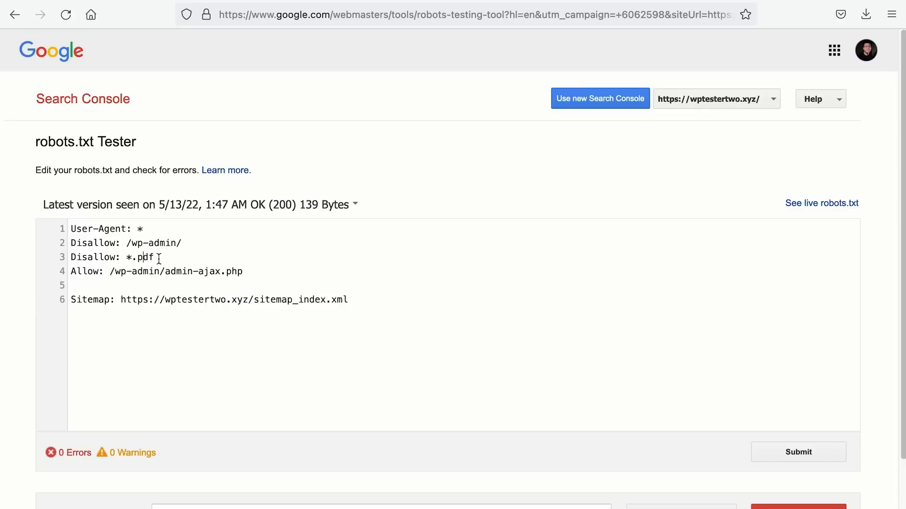
# Step: Test the 40-Magnetic-Headline-Formulas.pdf upload URL for Googlebot; result BLOCKED by Disallow: *.pdf
pyautogui.tripleClick(113, 256)
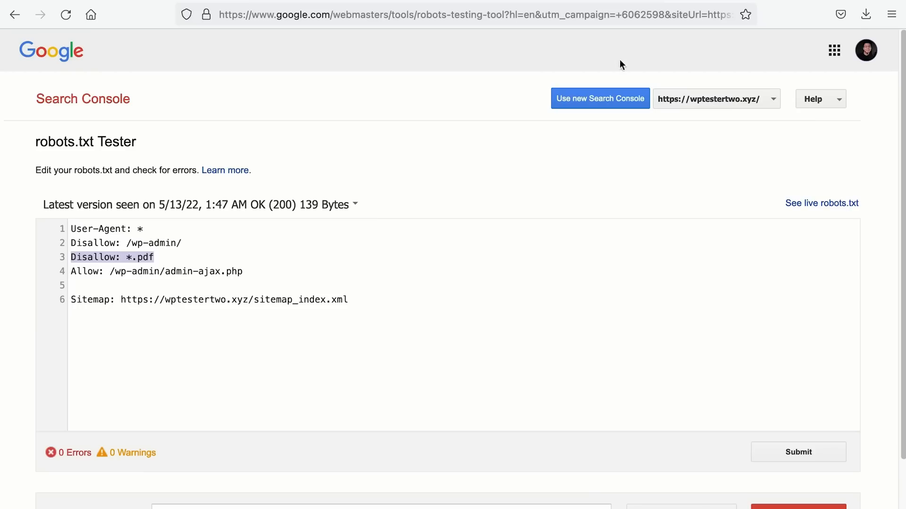
pyautogui.scroll(-3)
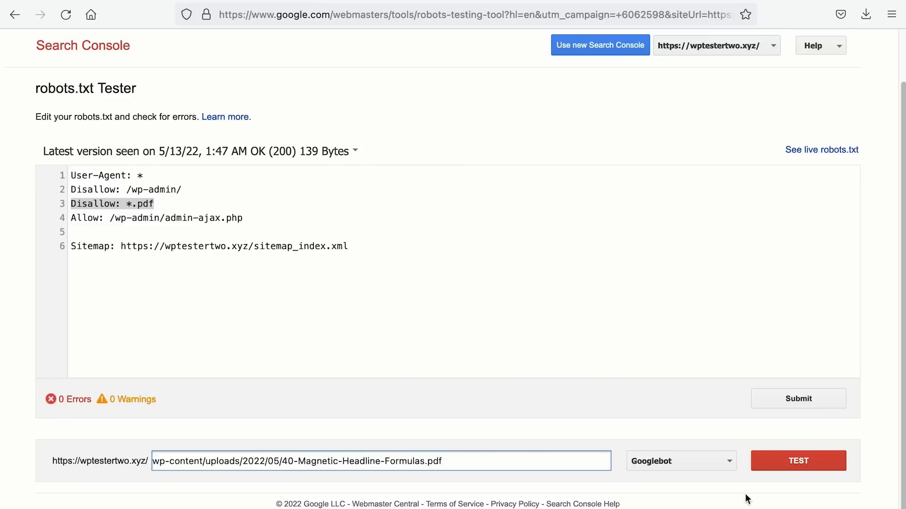
pyautogui.click(798, 460)
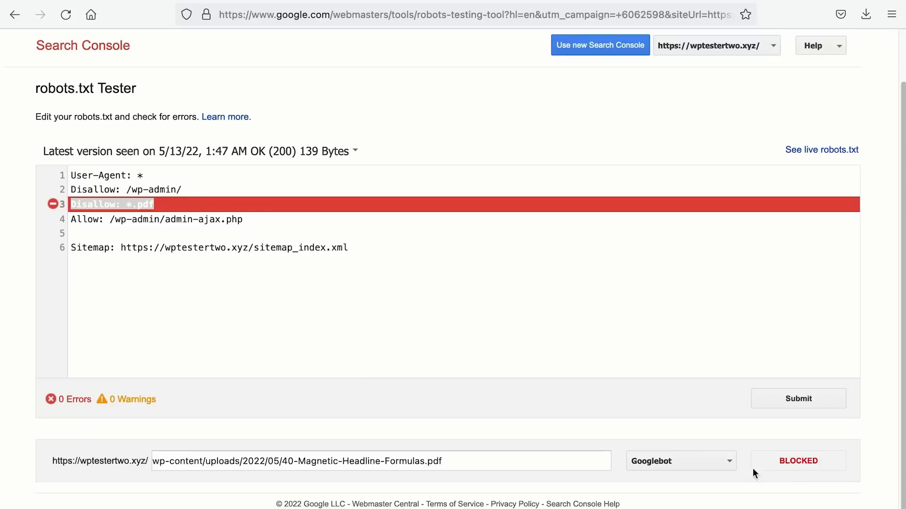
pyautogui.moveTo(757, 474)
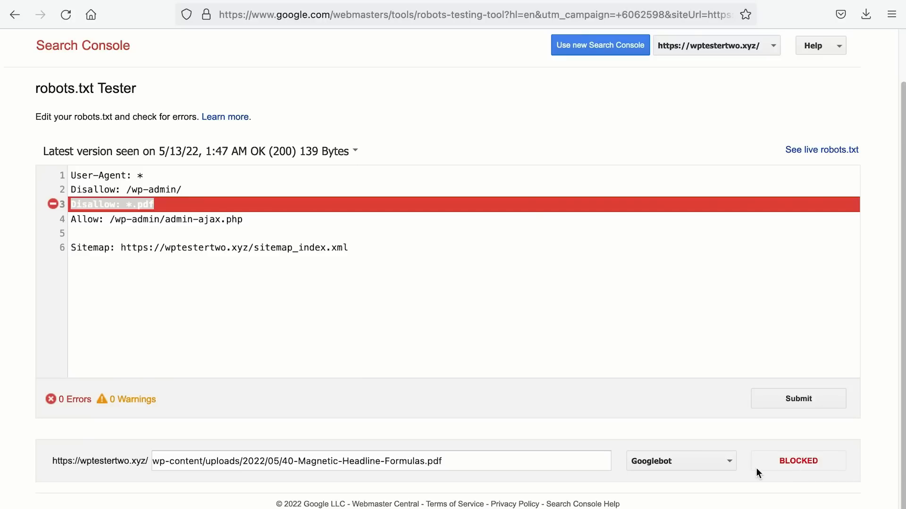